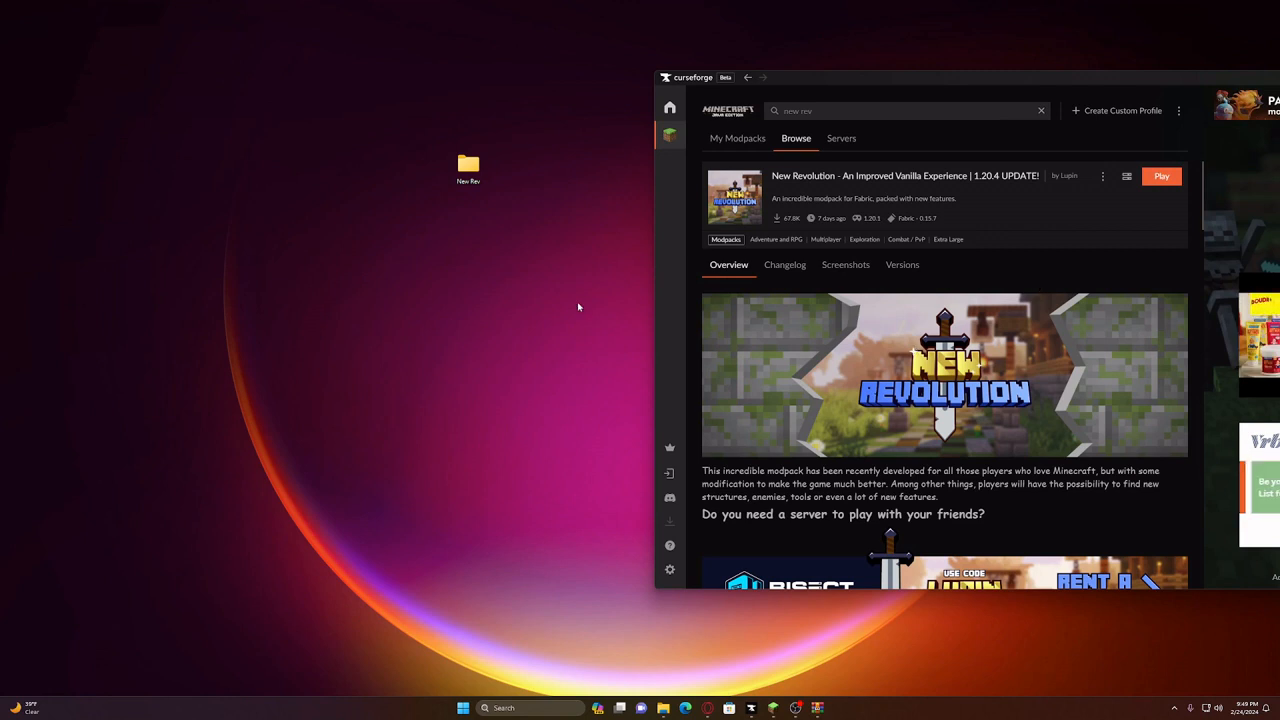
{"action": "mouse_move", "coordinate": [368, 284]}
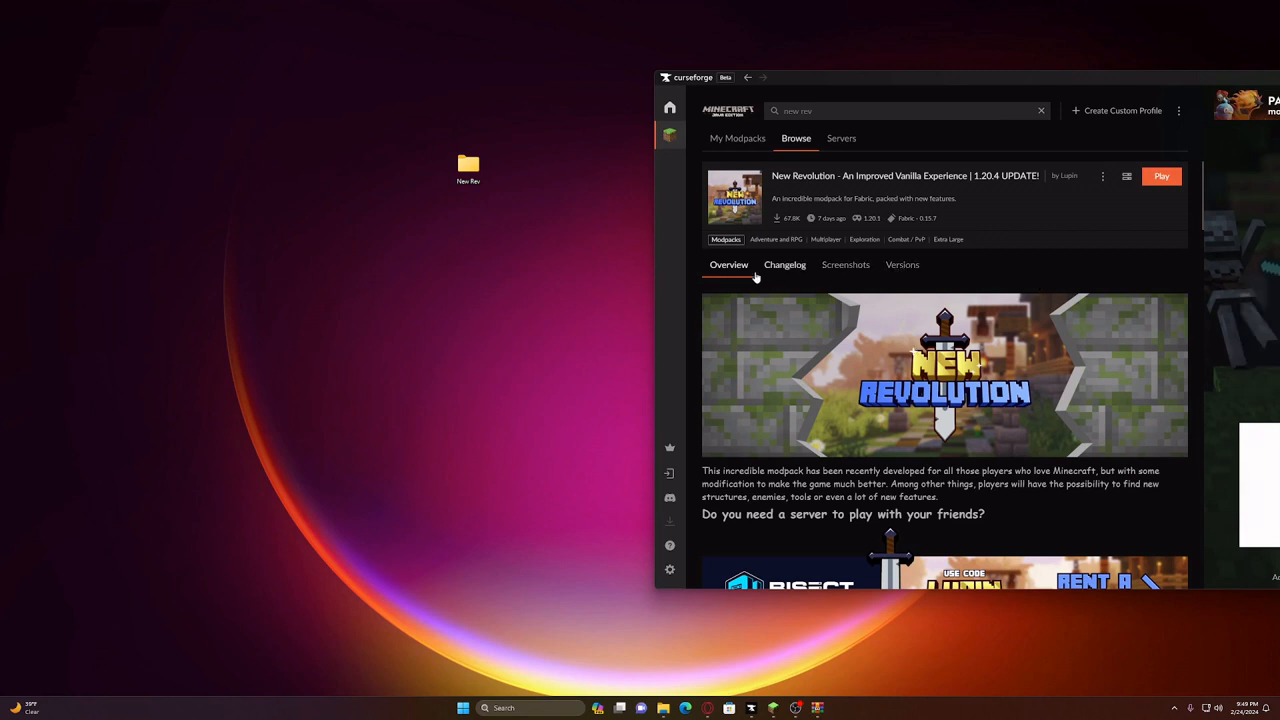
{"action": "mouse_move", "coordinate": [488, 288]}
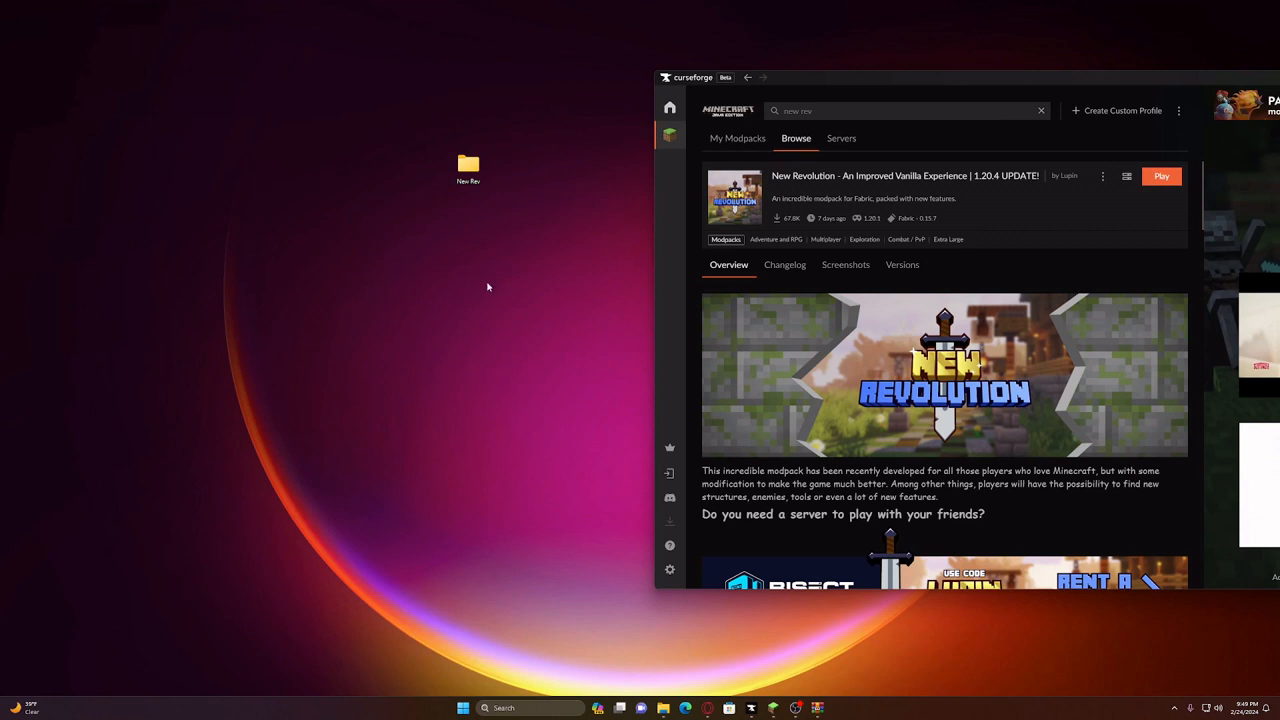
{"action": "mouse_move", "coordinate": [1140, 212]}
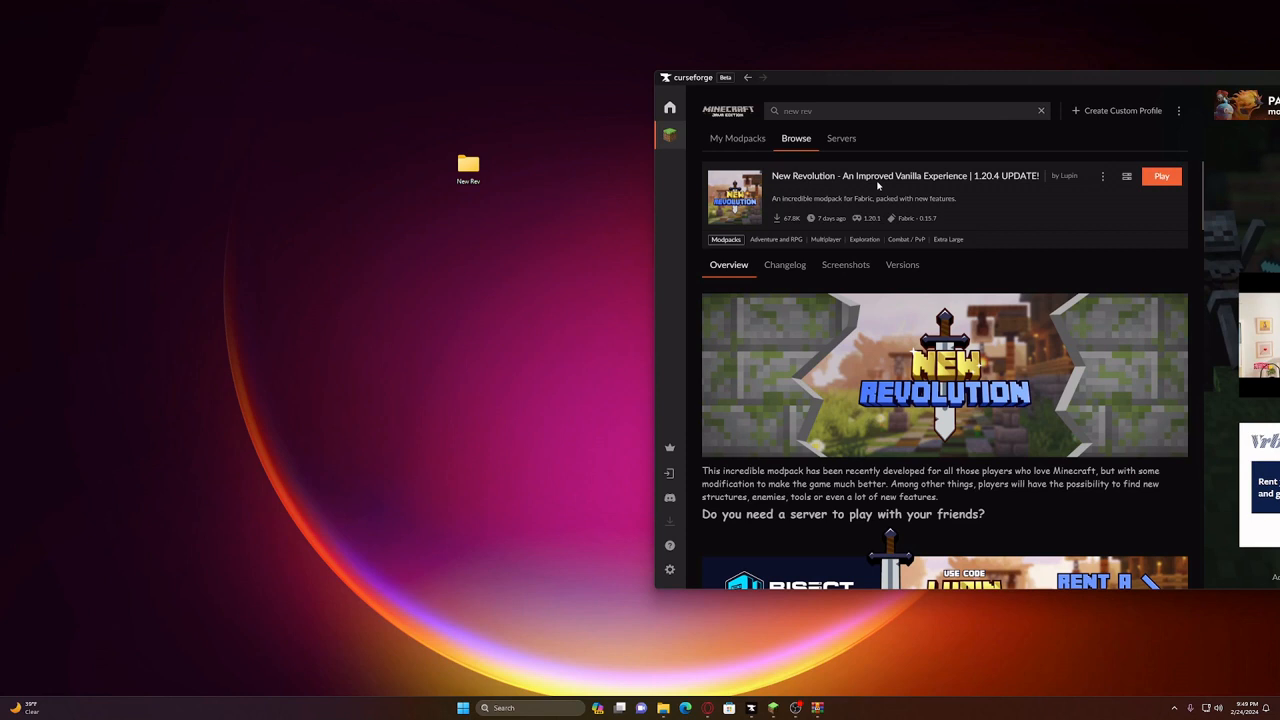
{"action": "mouse_move", "coordinate": [1128, 176]}
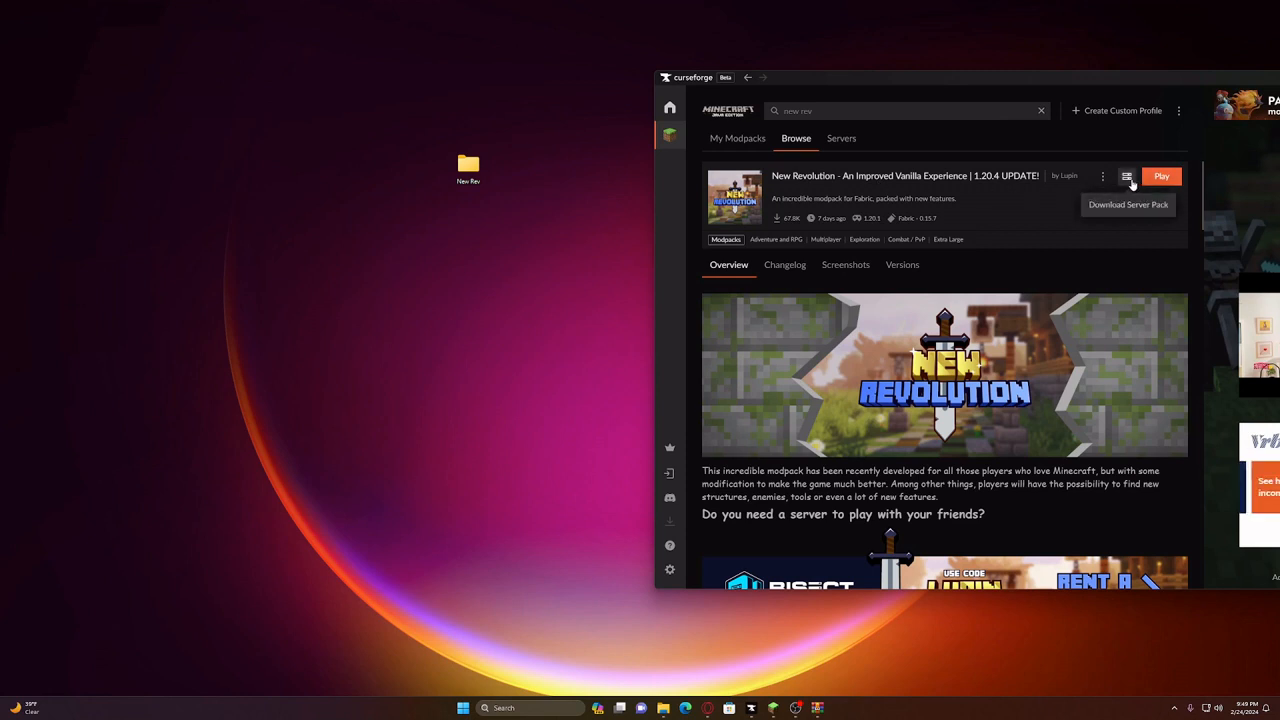
{"action": "mouse_move", "coordinate": [316, 276]}
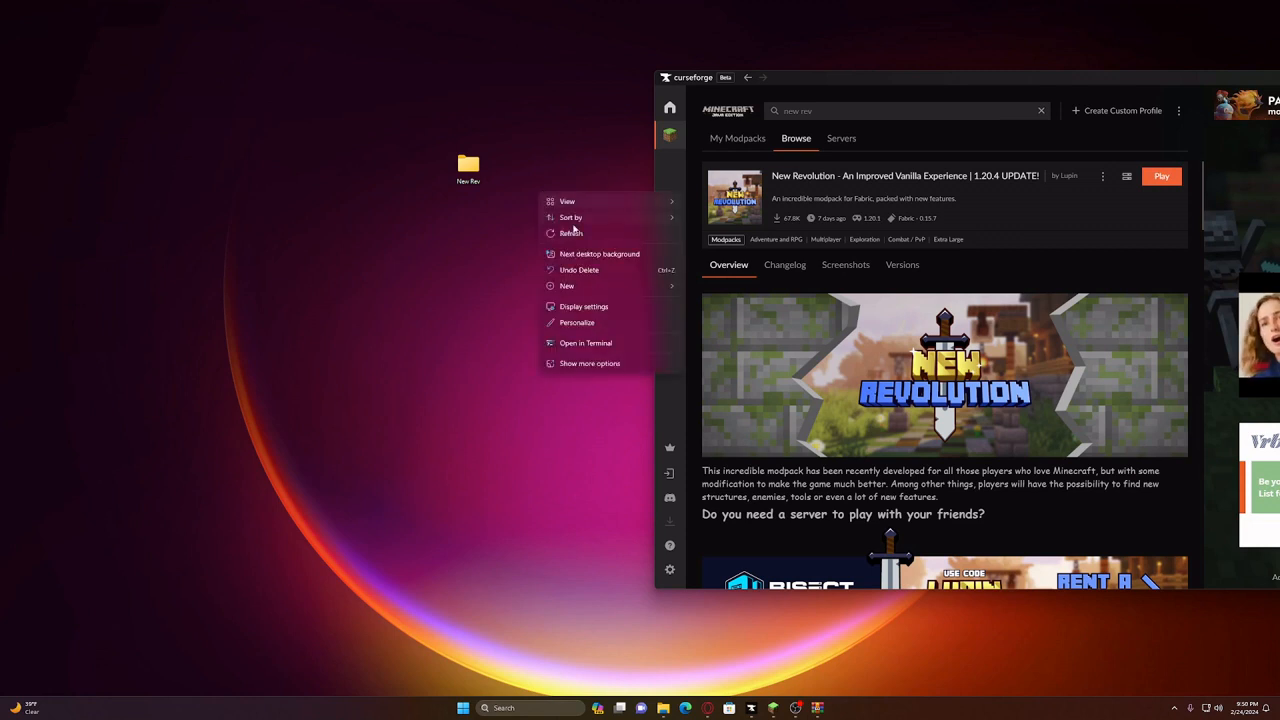
Step: Open the New Rev server folder from the desktop and look over its start and variables files
{"action": "left_click", "coordinate": [468, 168]}
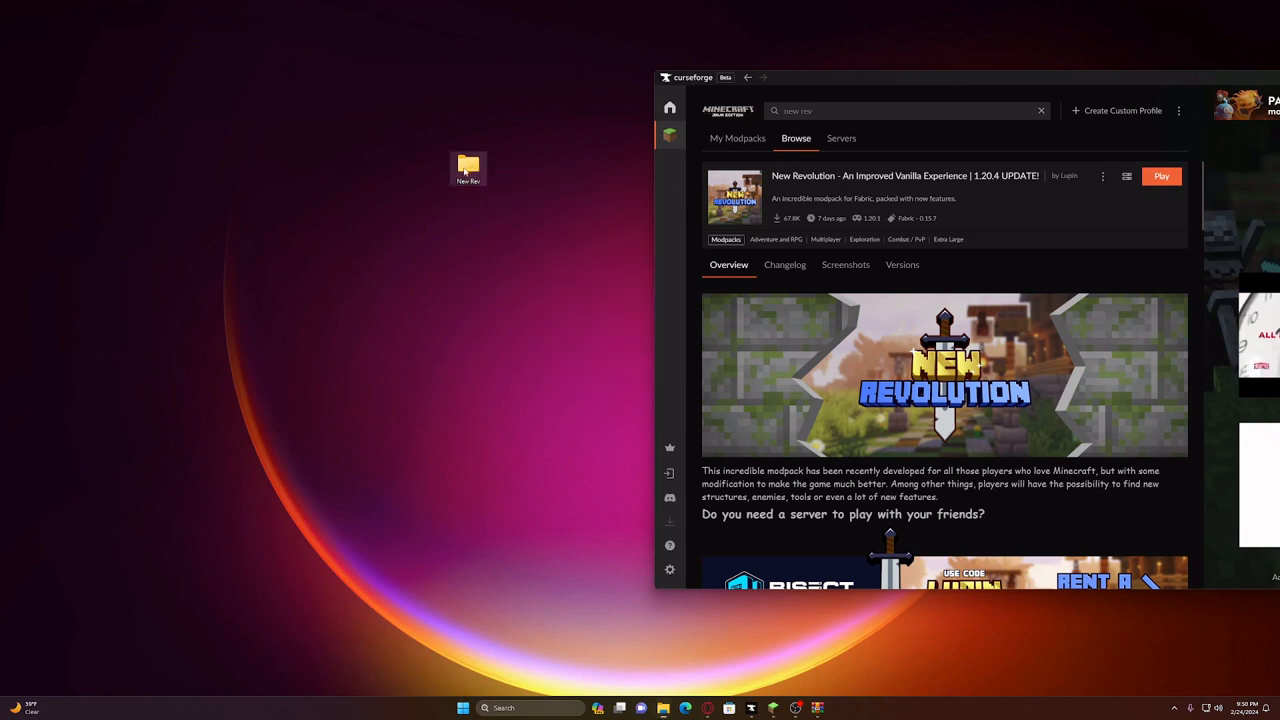
{"action": "double_click", "coordinate": [468, 168]}
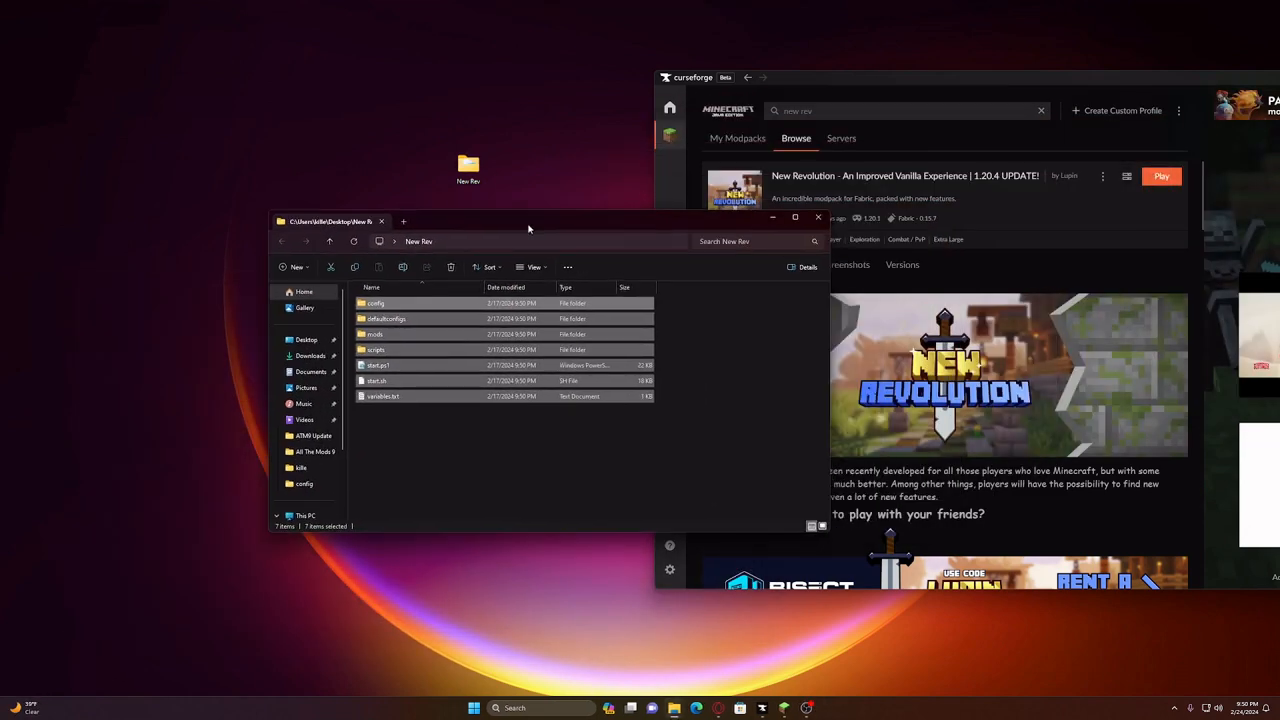
{"action": "left_click", "coordinate": [386, 318]}
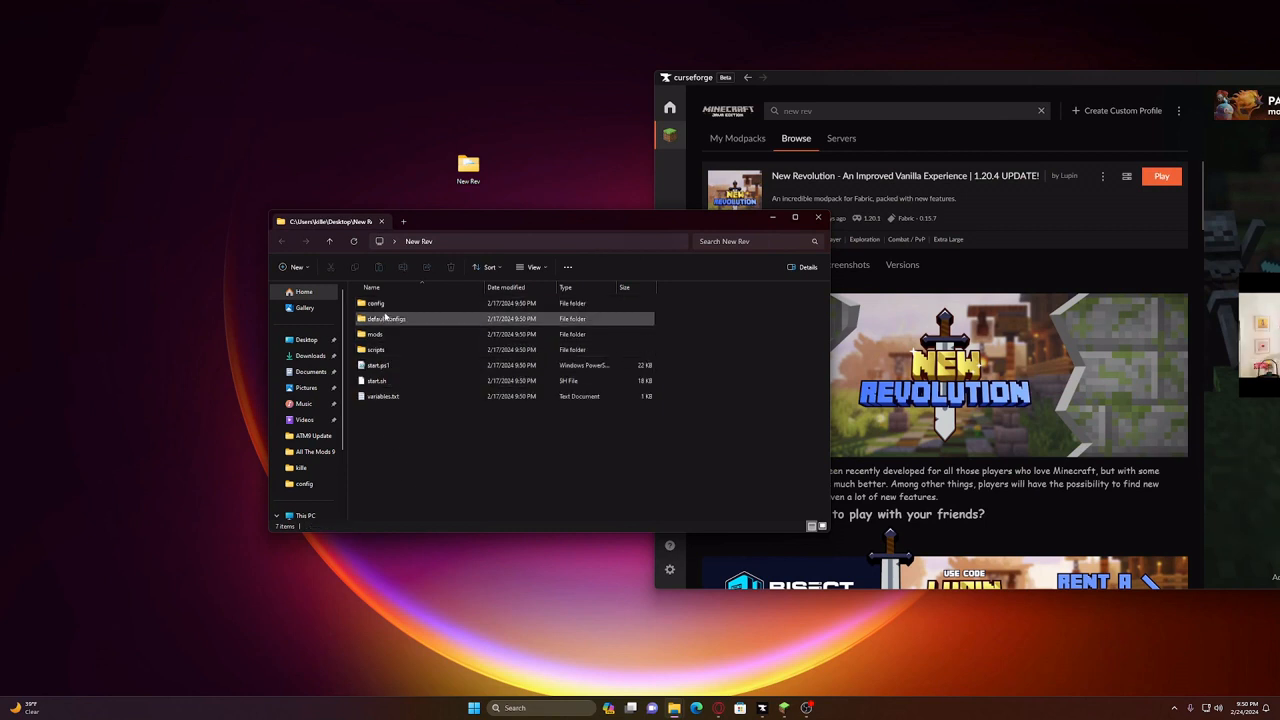
{"action": "left_click", "coordinate": [384, 396]}
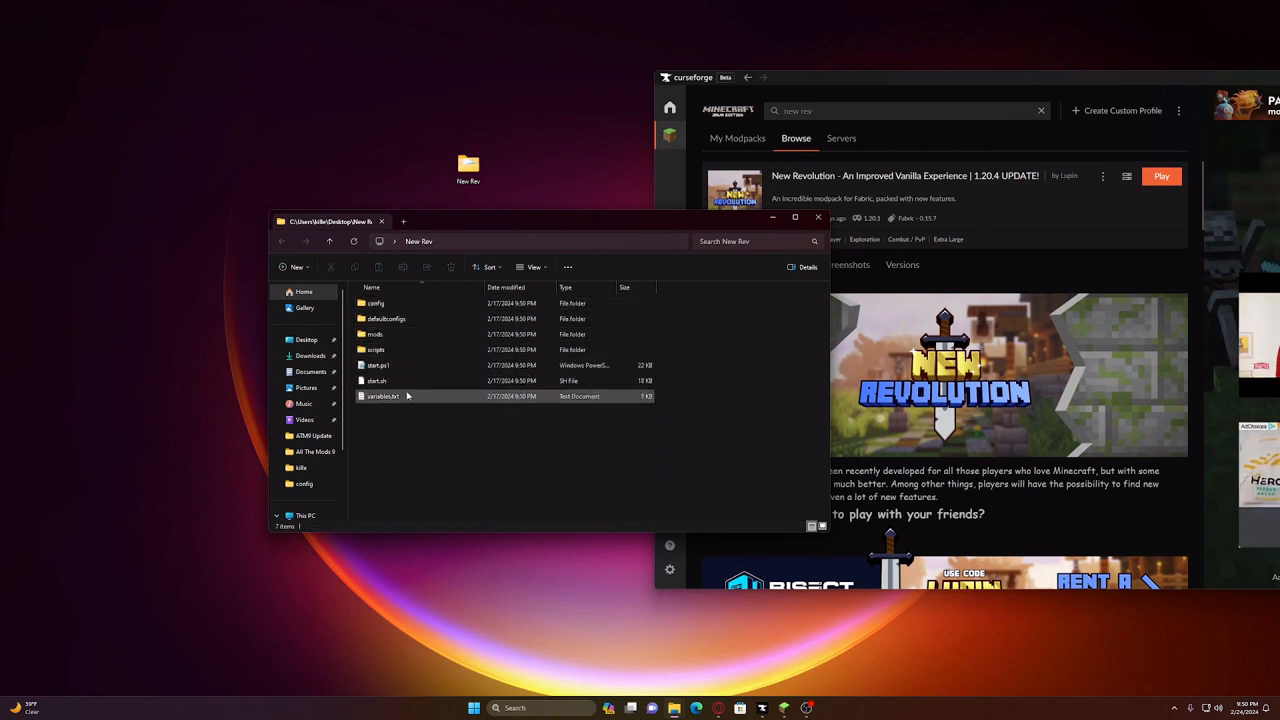
{"action": "left_click", "coordinate": [396, 432]}
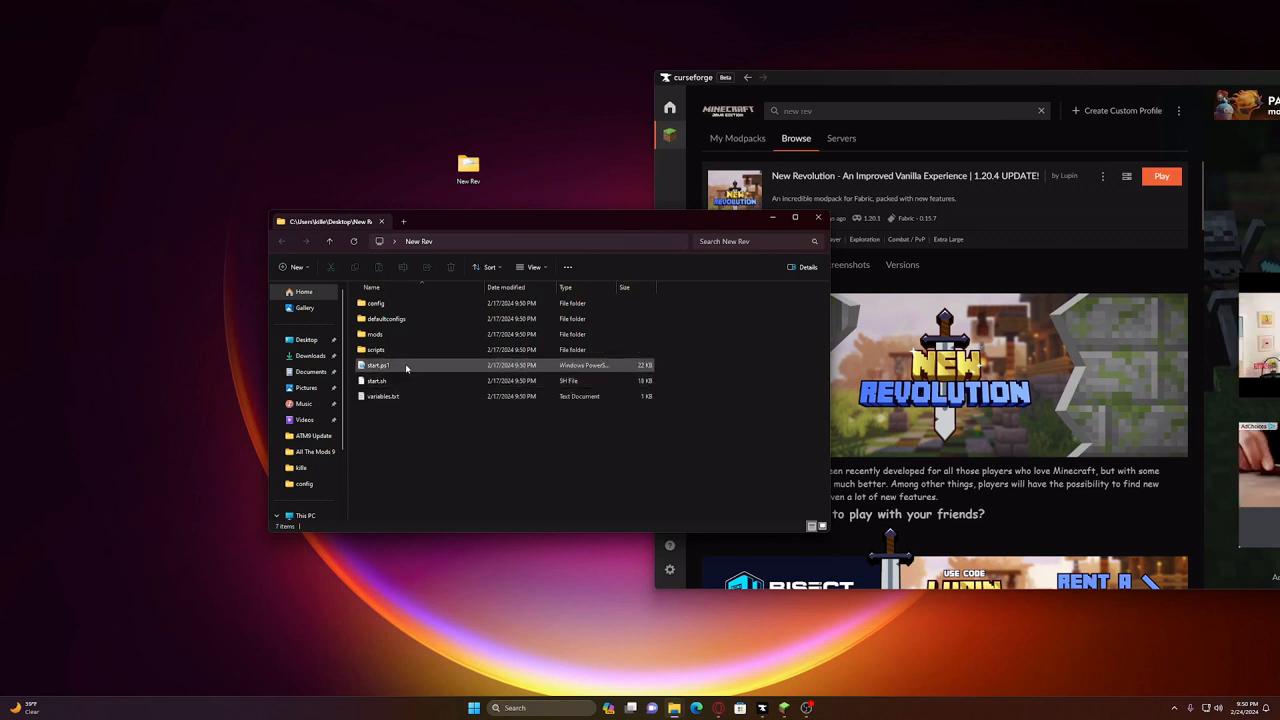
{"action": "mouse_move", "coordinate": [378, 364]}
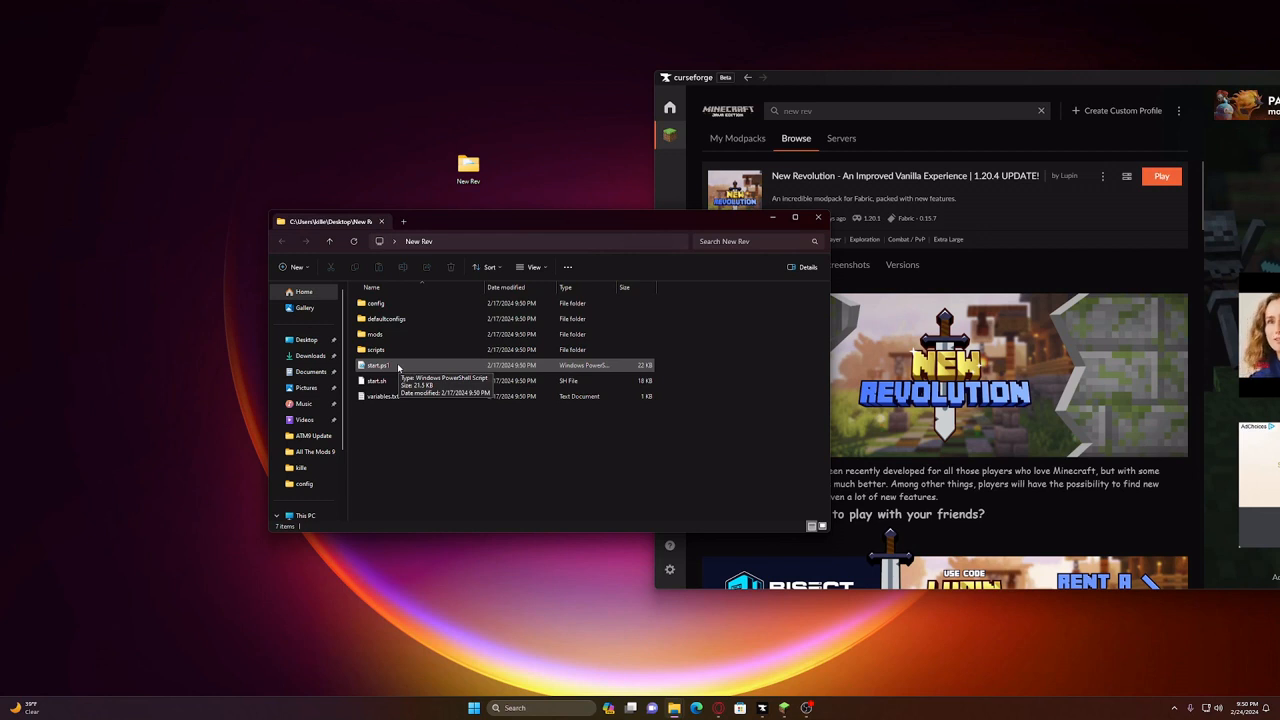
{"action": "mouse_move", "coordinate": [376, 380]}
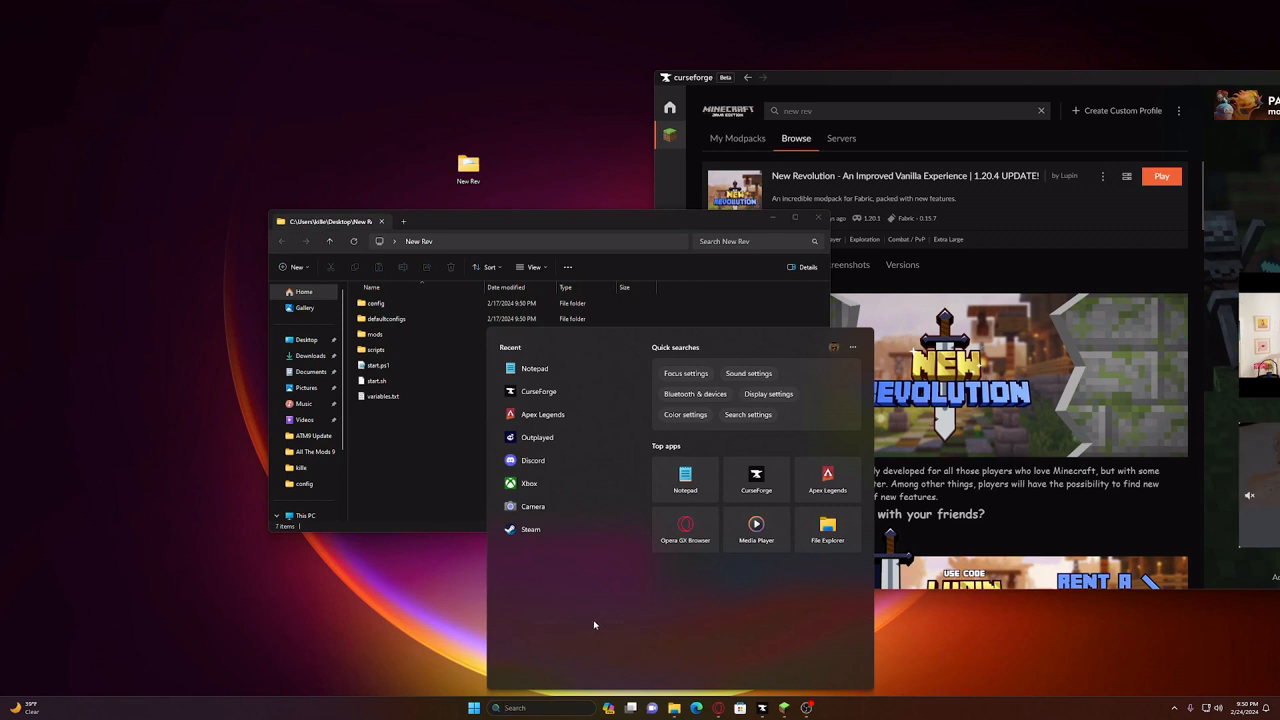
Step: Search 'power' in Start and run Windows PowerShell as administrator
{"action": "type", "text": "power"}
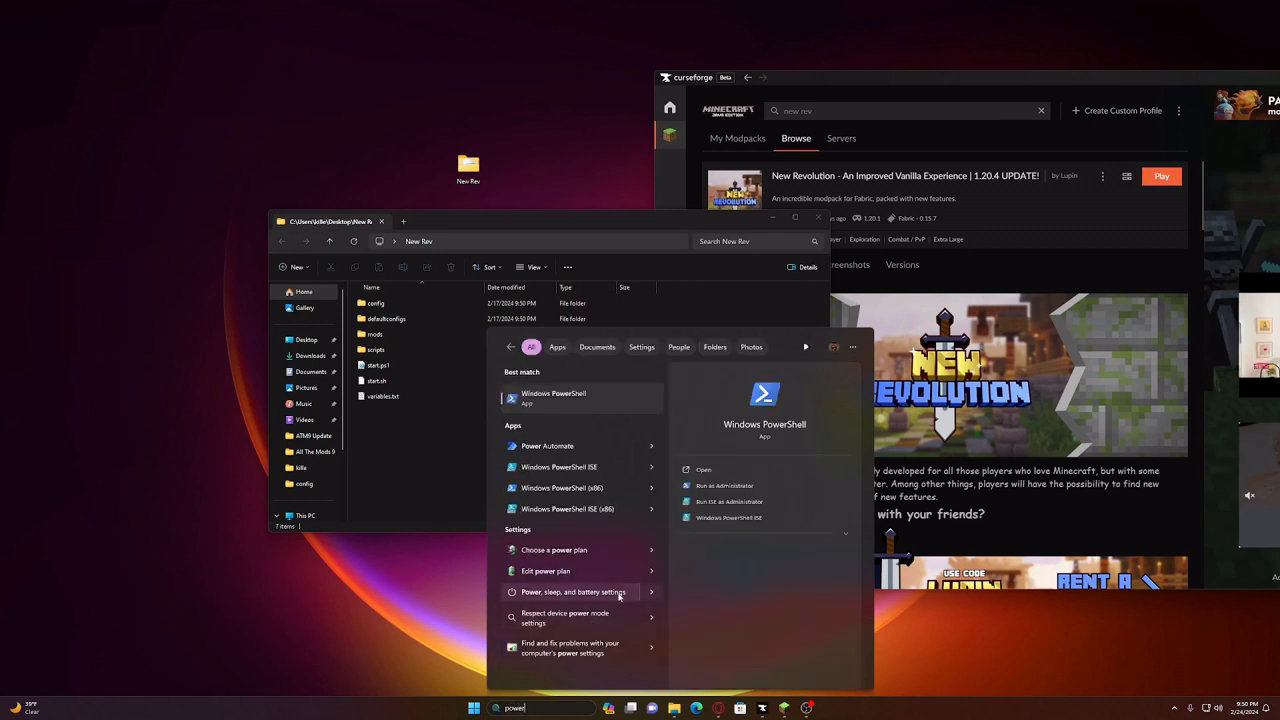
{"action": "mouse_move", "coordinate": [736, 470]}
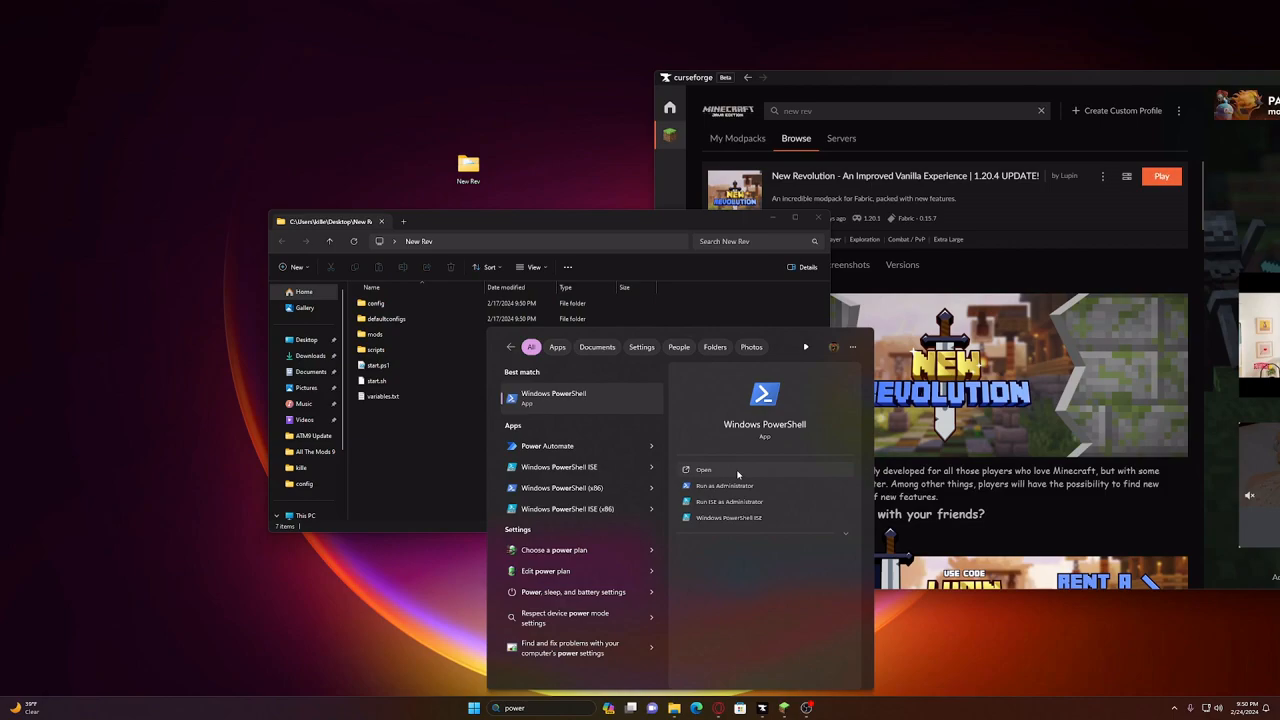
{"action": "left_click", "coordinate": [724, 486]}
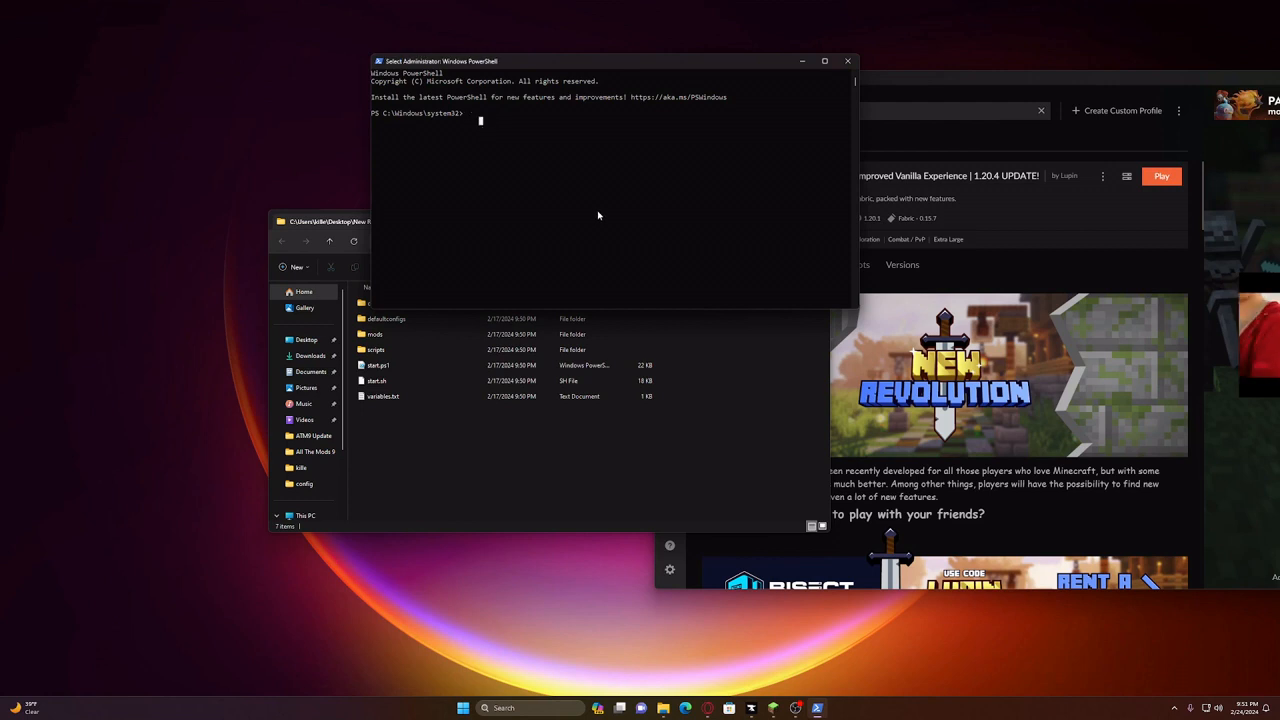
Step: Run Get-ExecutionPolicy, then Set-ExecutionPolicy unrestricted to allow scripts
{"action": "type", "text": "Get-ExecutionPolicy"}
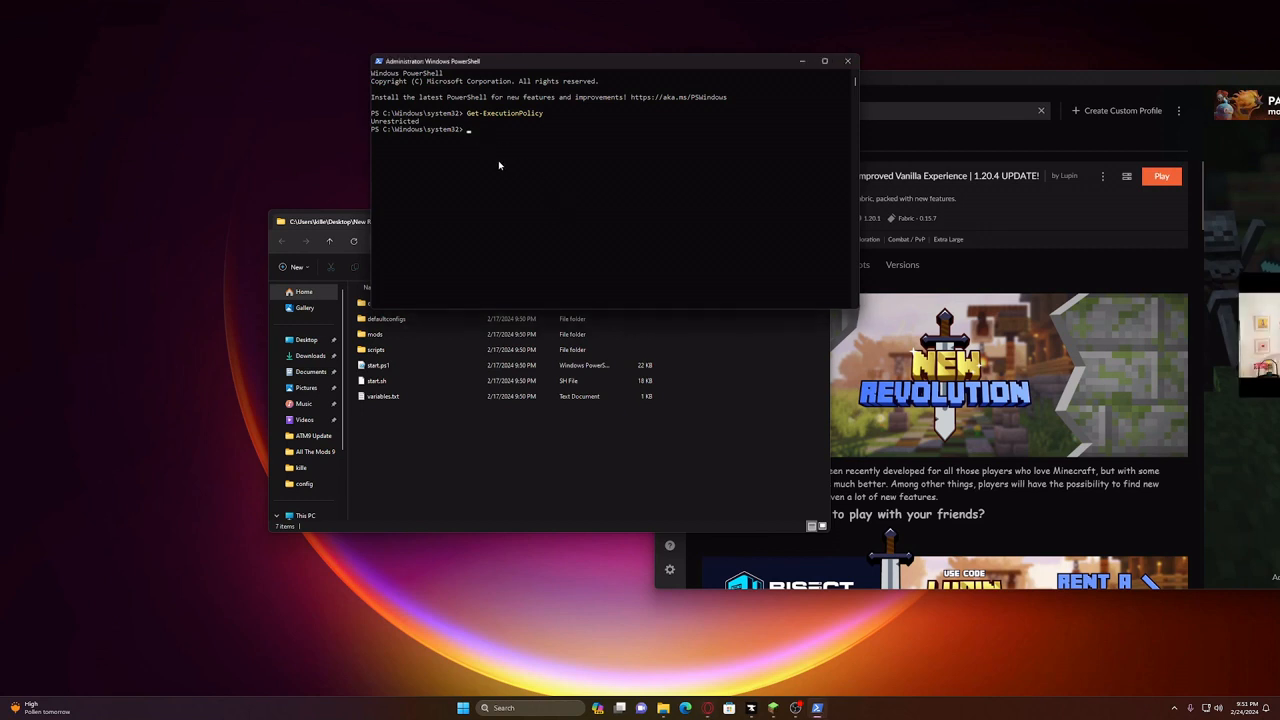
{"action": "type", "text": "Set-ExecutionPolicy unrestricted"}
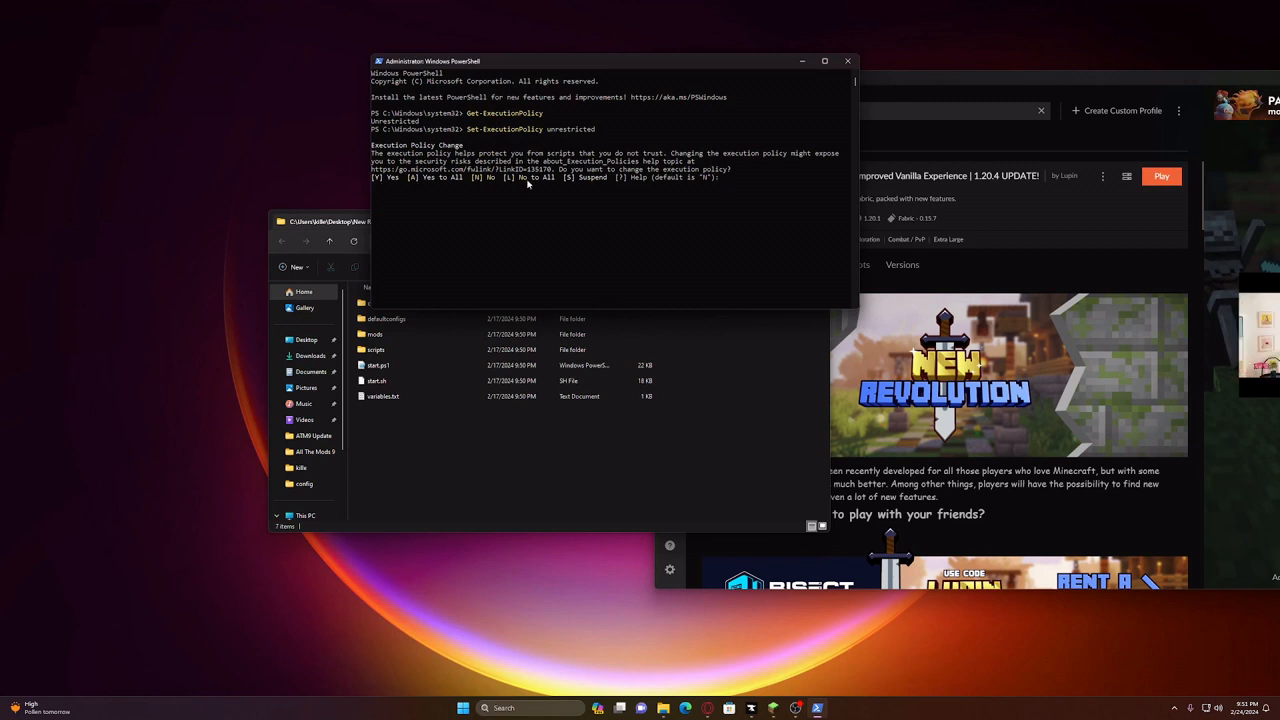
{"action": "mouse_move", "coordinate": [700, 180]}
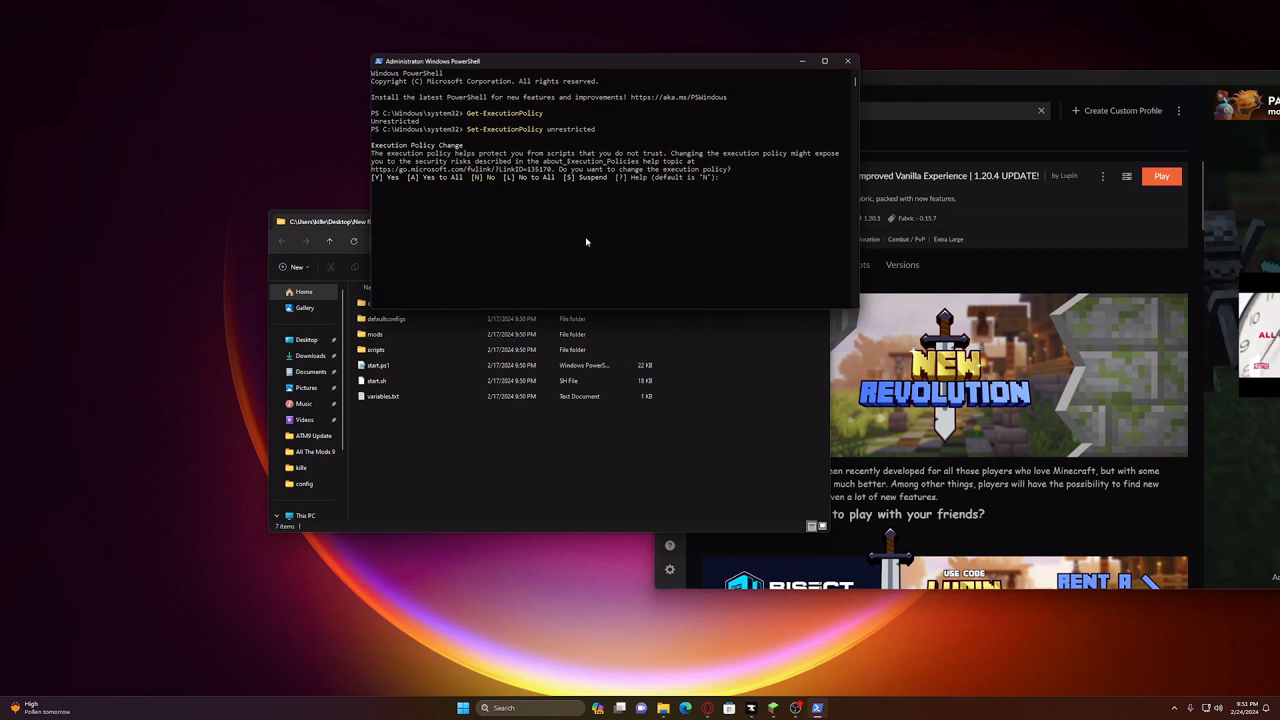
{"action": "mouse_move", "coordinate": [504, 228]}
{"action": "type", "text": "Y"}
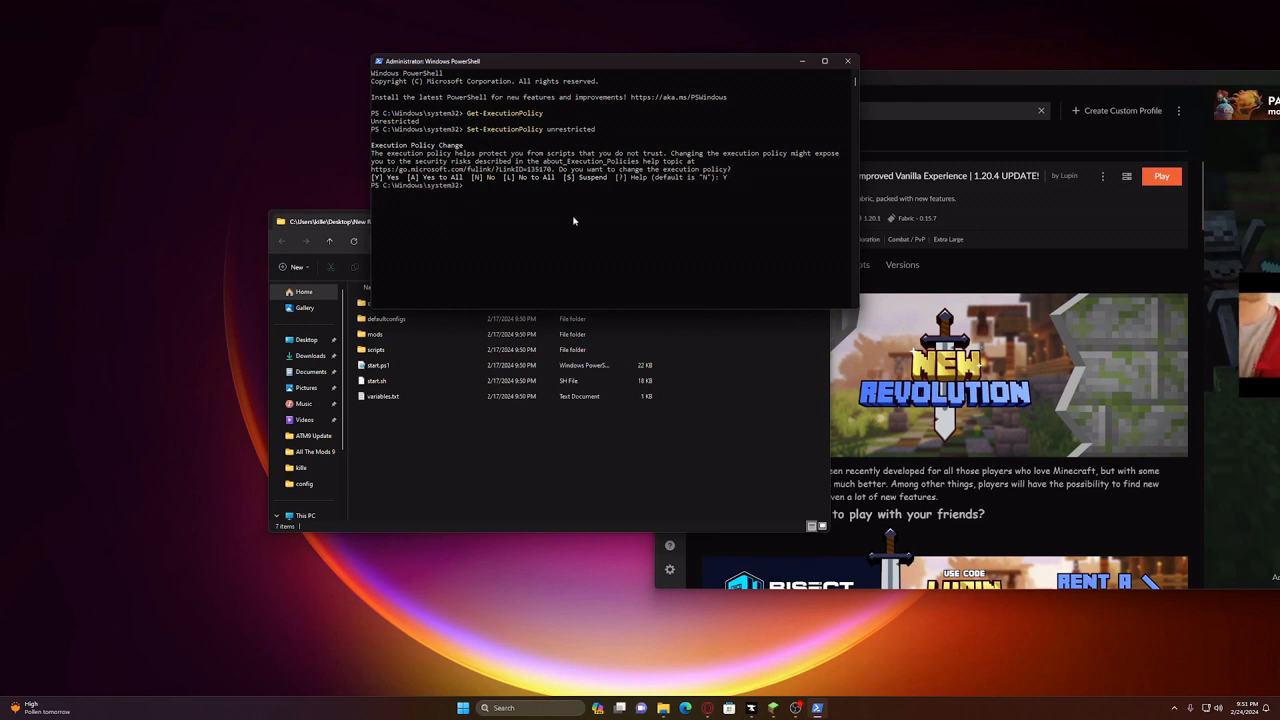
{"action": "mouse_move", "coordinate": [540, 116]}
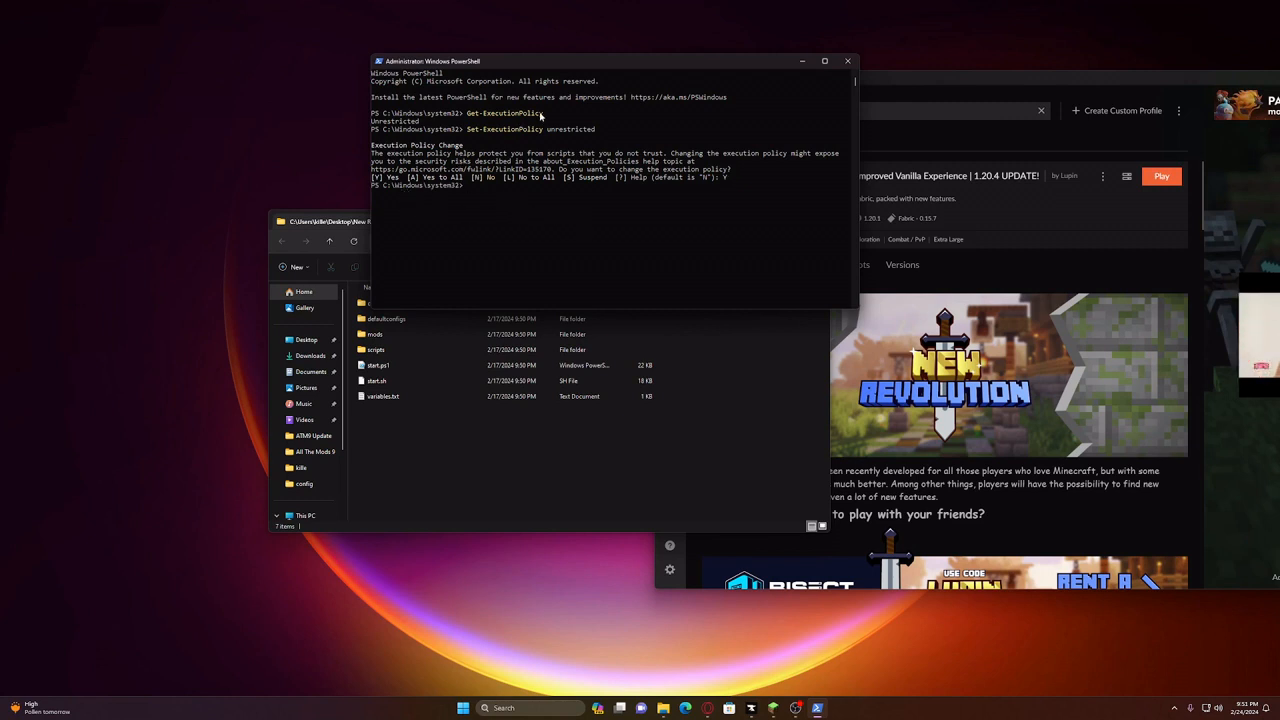
{"action": "mouse_move", "coordinate": [484, 128]}
{"action": "type", "text": "Get-ExecutionPolicy"}
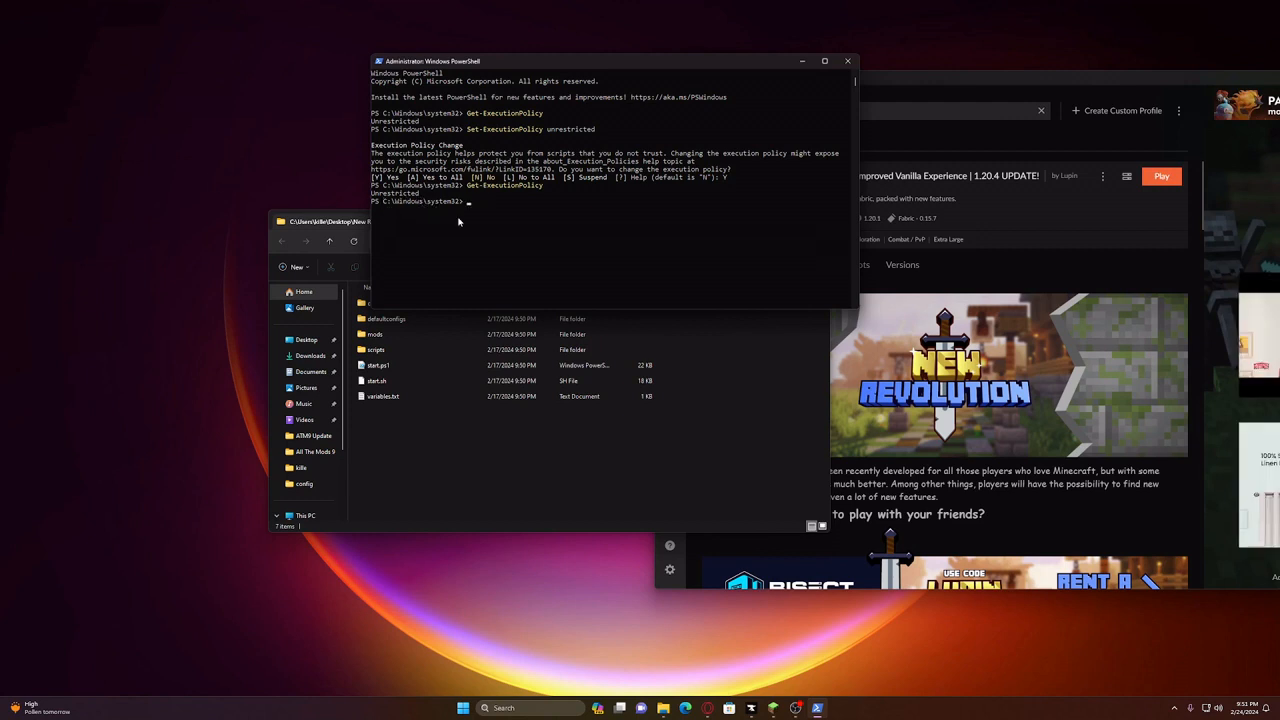
{"action": "mouse_move", "coordinate": [548, 244]}
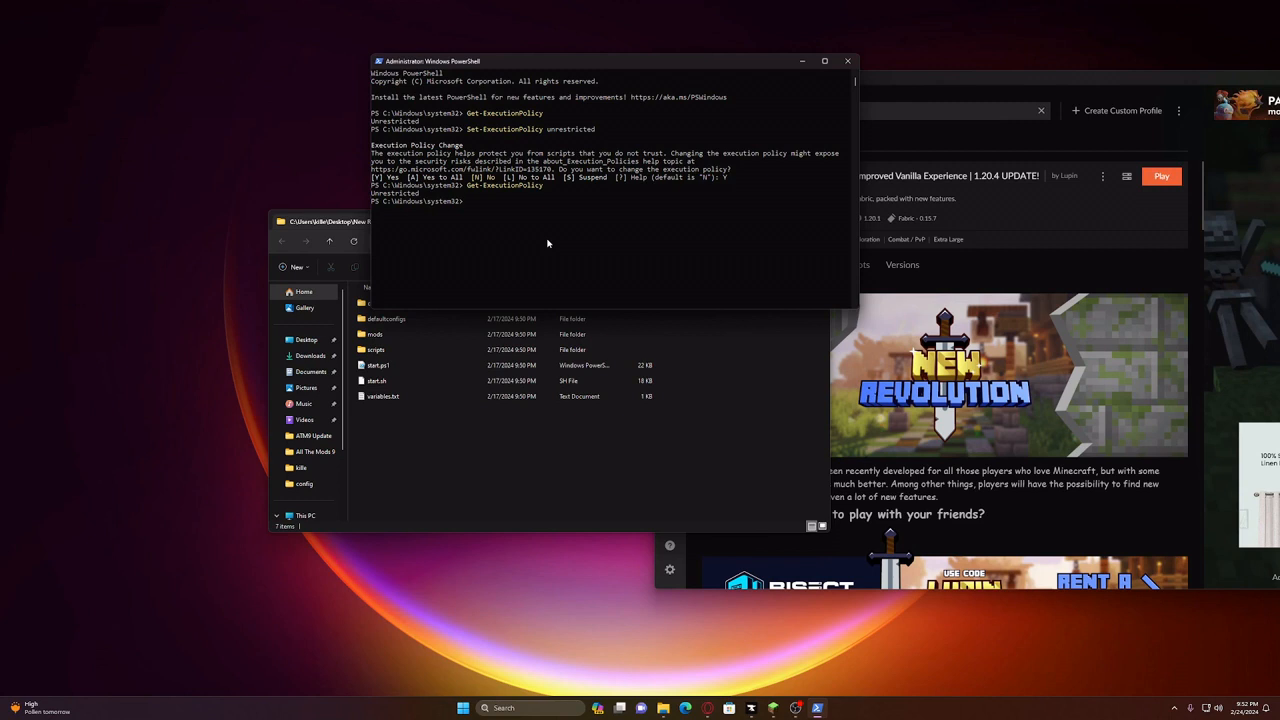
{"action": "mouse_move", "coordinate": [432, 200]}
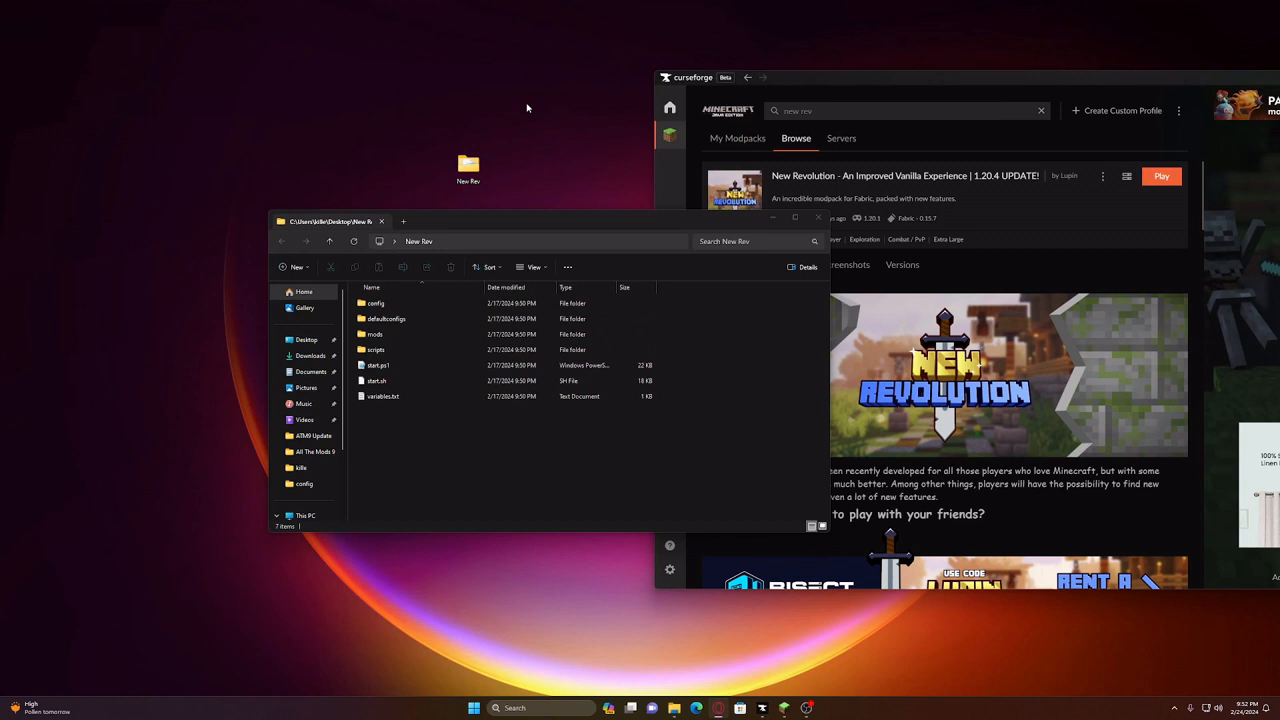
{"action": "left_click", "coordinate": [376, 364]}
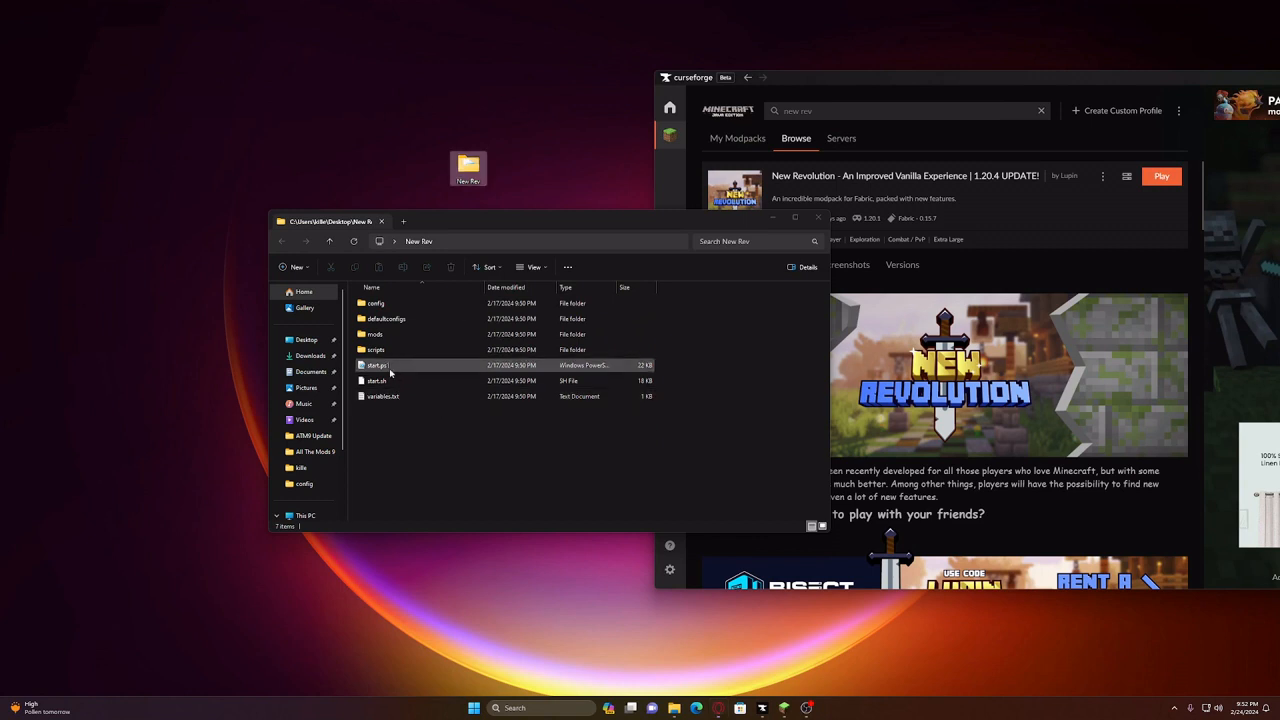
{"action": "left_click", "coordinate": [384, 396]}
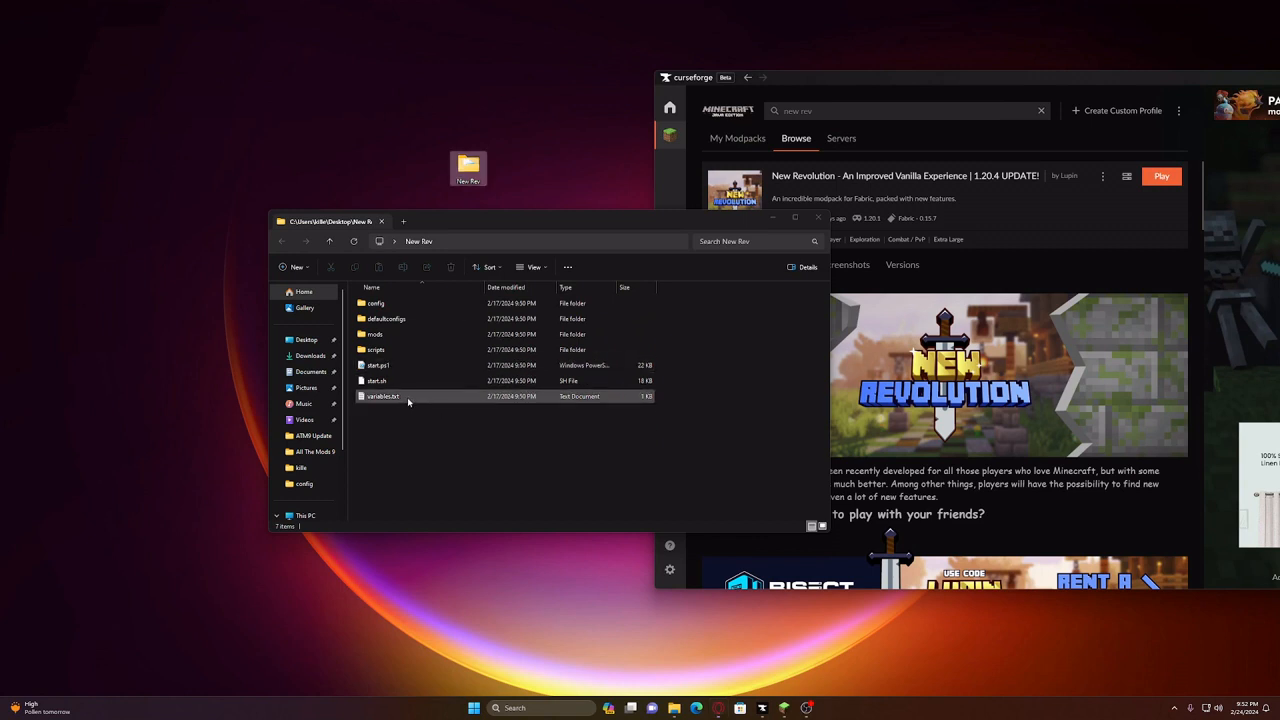
{"action": "left_click", "coordinate": [384, 396]}
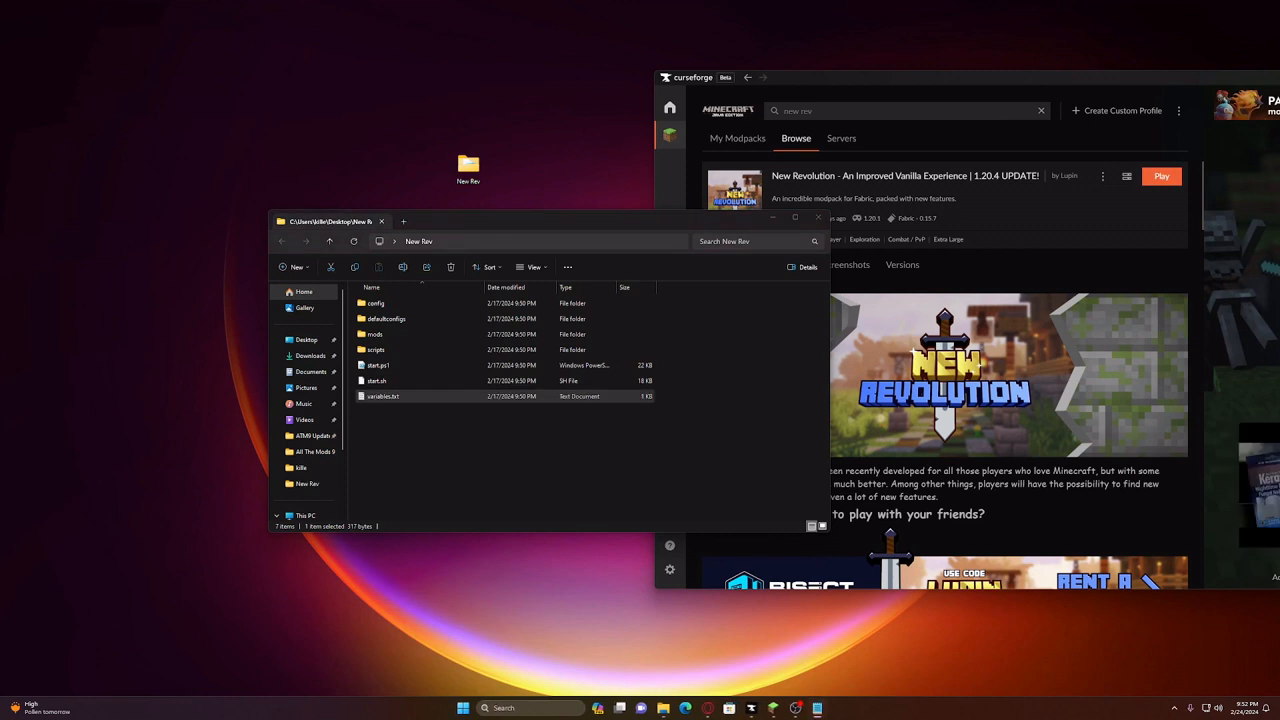
{"action": "double_click", "coordinate": [384, 396]}
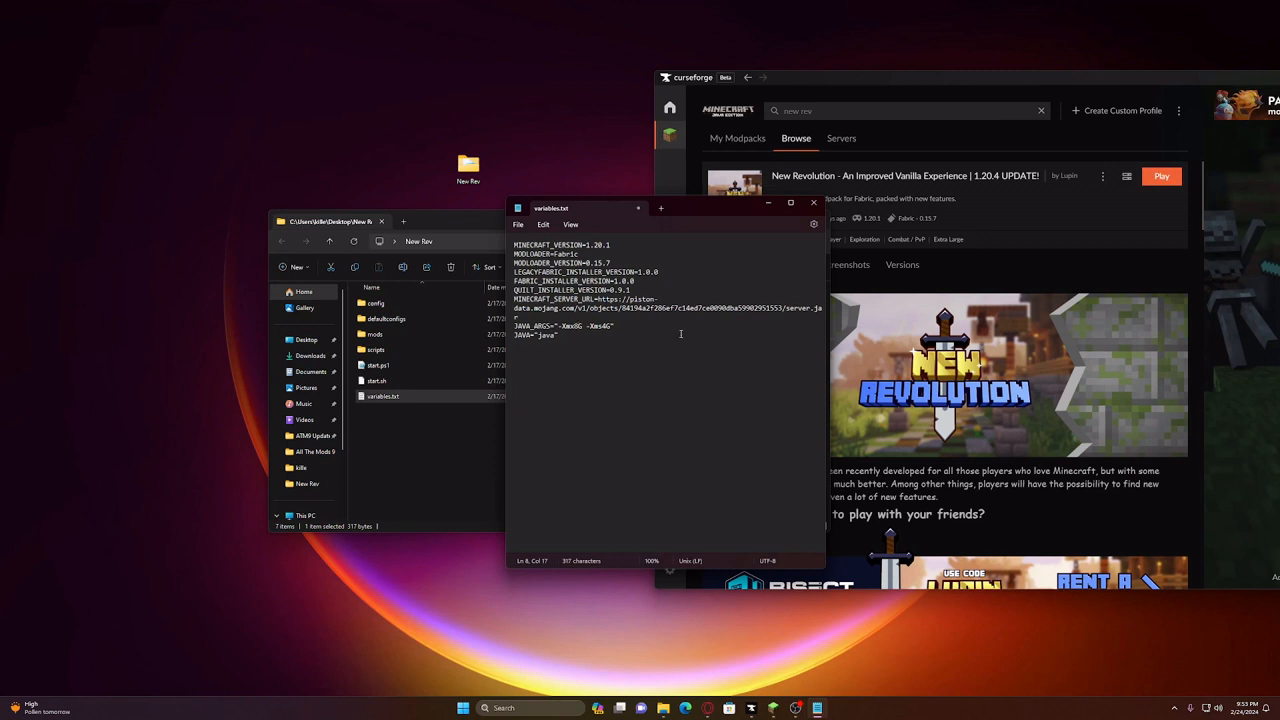
{"action": "left_click", "coordinate": [518, 224]}
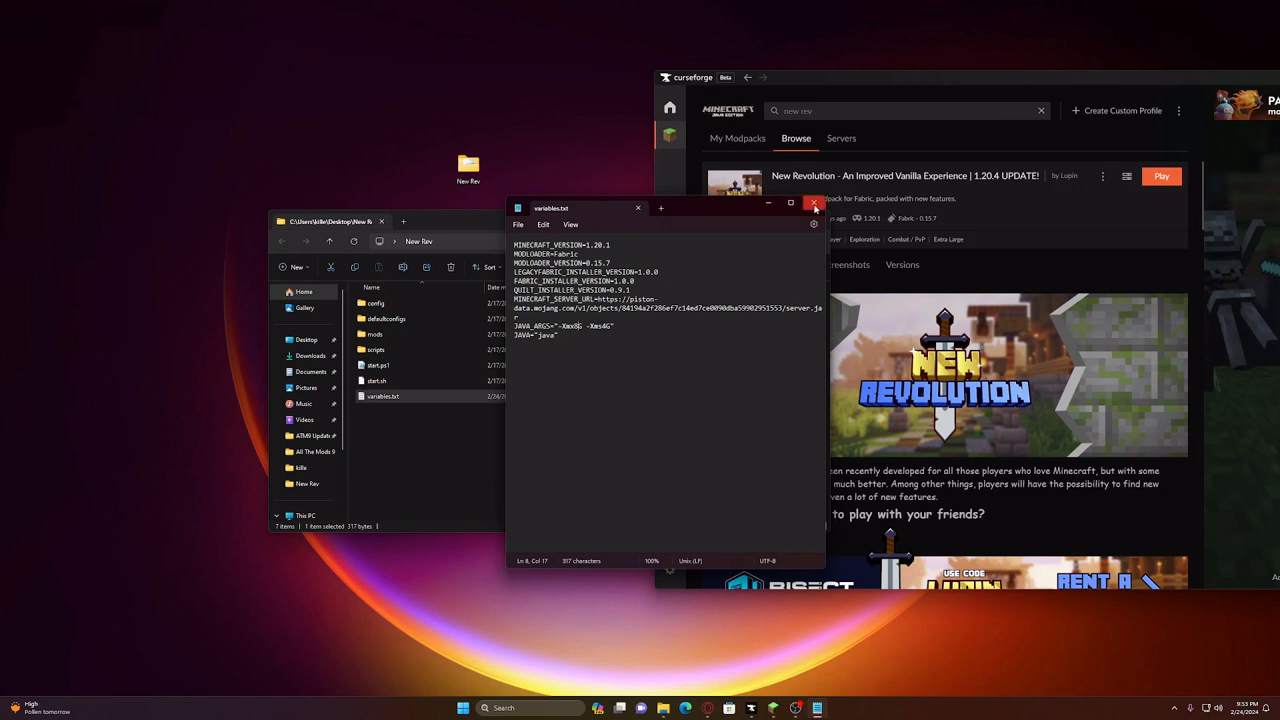
{"action": "left_click", "coordinate": [814, 204]}
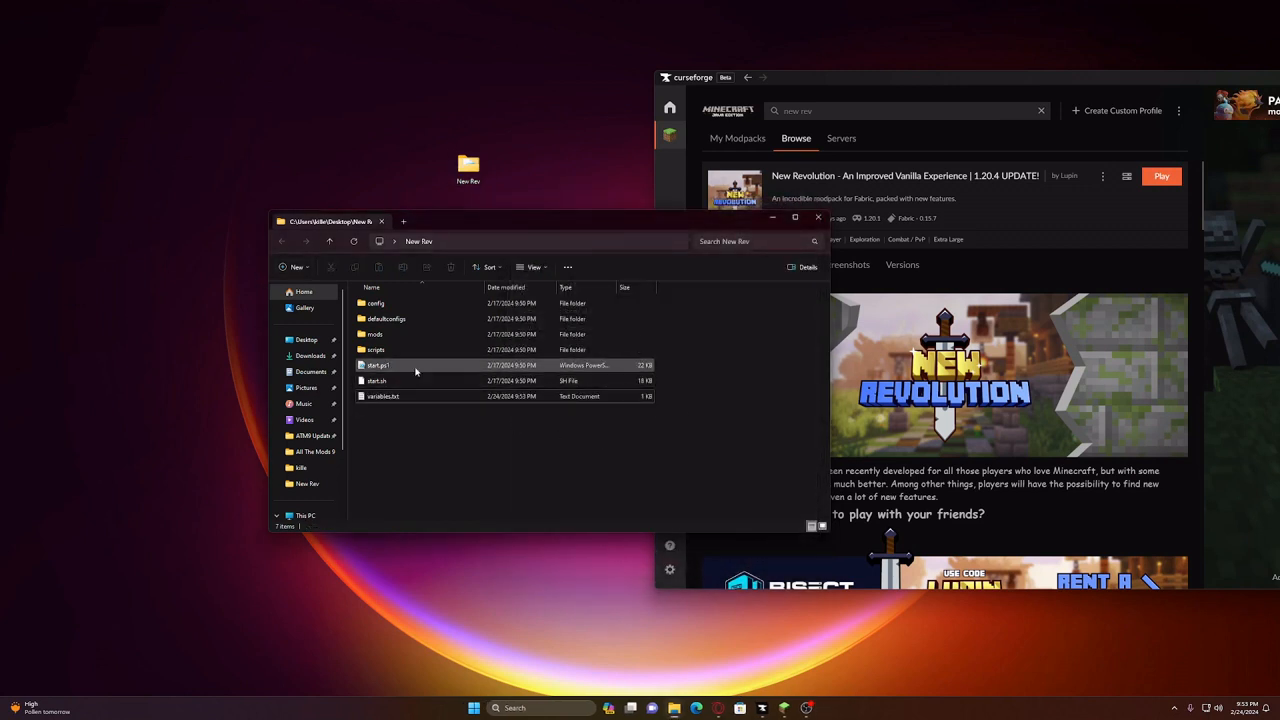
{"action": "mouse_move", "coordinate": [378, 364]}
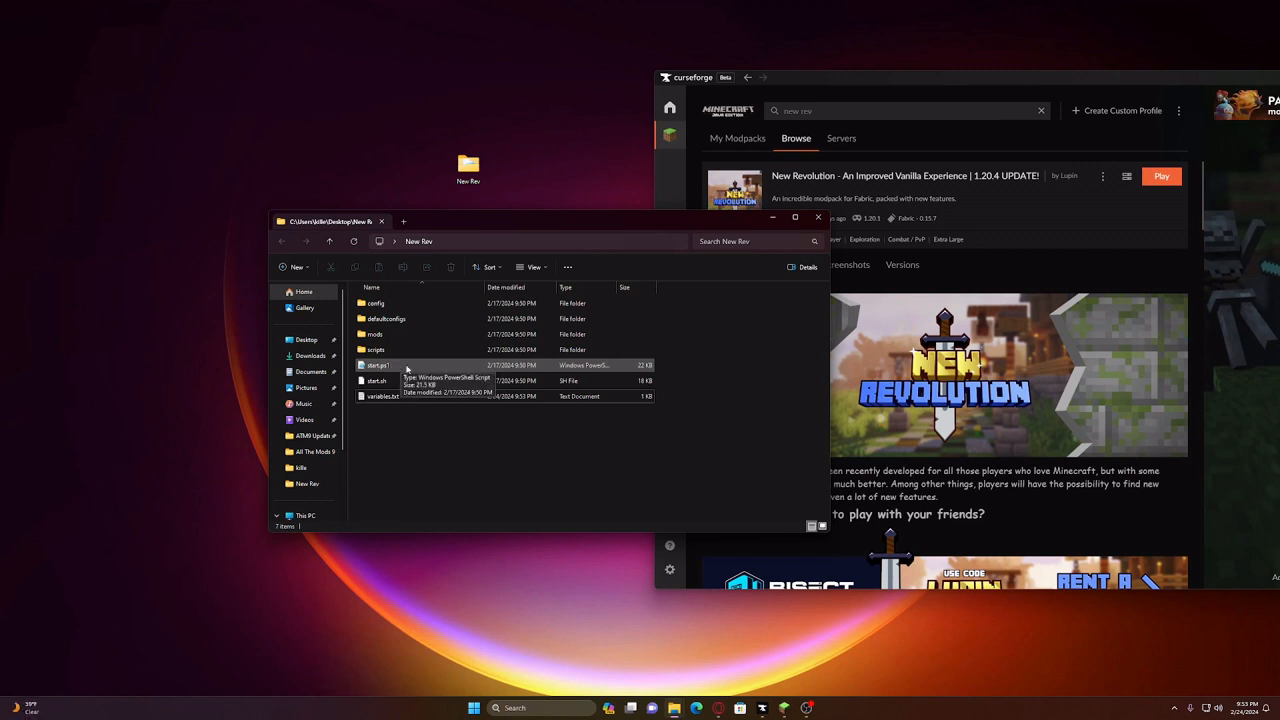
Step: Run start.ps1 from the New Rev folder with PowerShell
{"action": "left_click", "coordinate": [376, 364]}
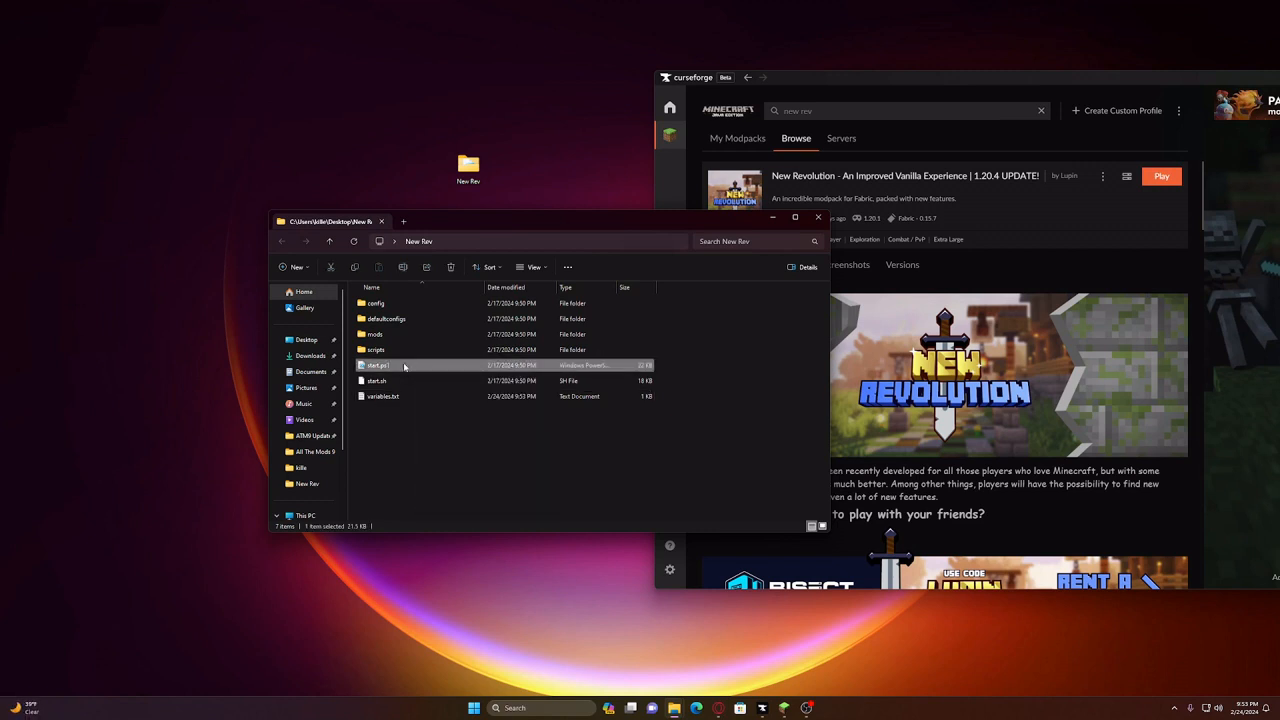
{"action": "right_click", "coordinate": [376, 364]}
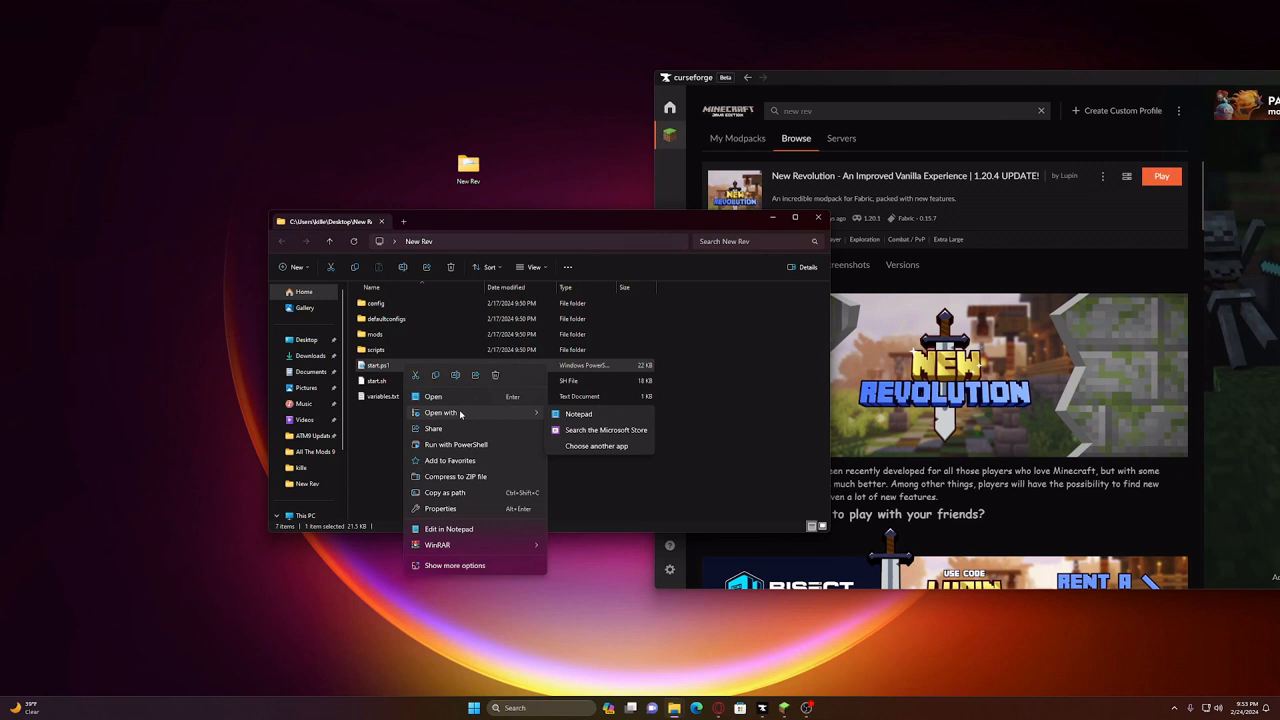
{"action": "mouse_move", "coordinate": [460, 444]}
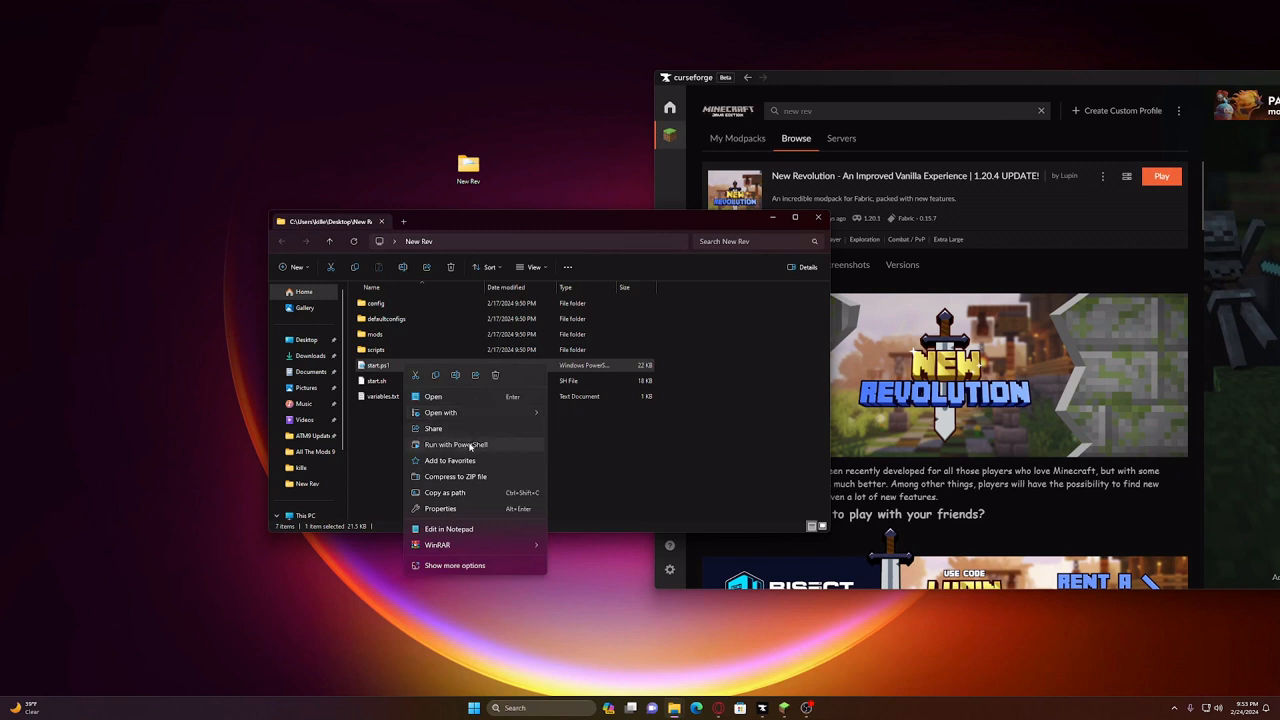
{"action": "left_click", "coordinate": [456, 444]}
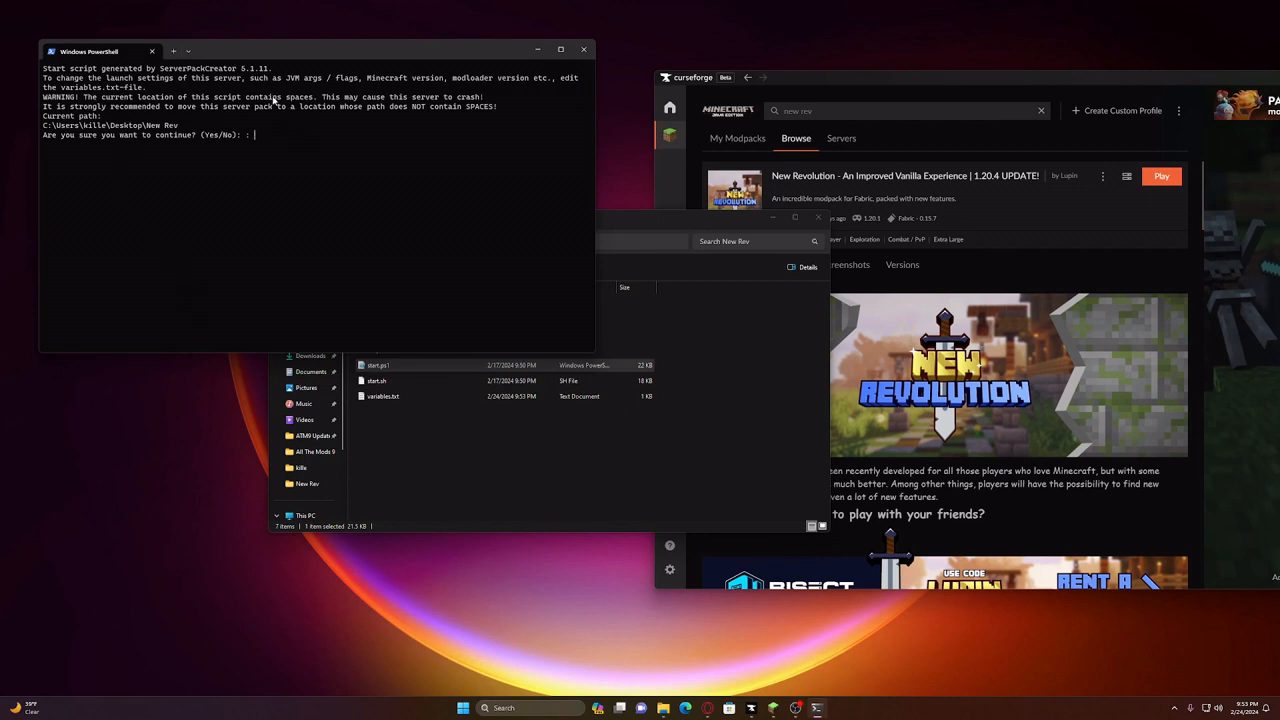
{"action": "mouse_move", "coordinate": [236, 140]}
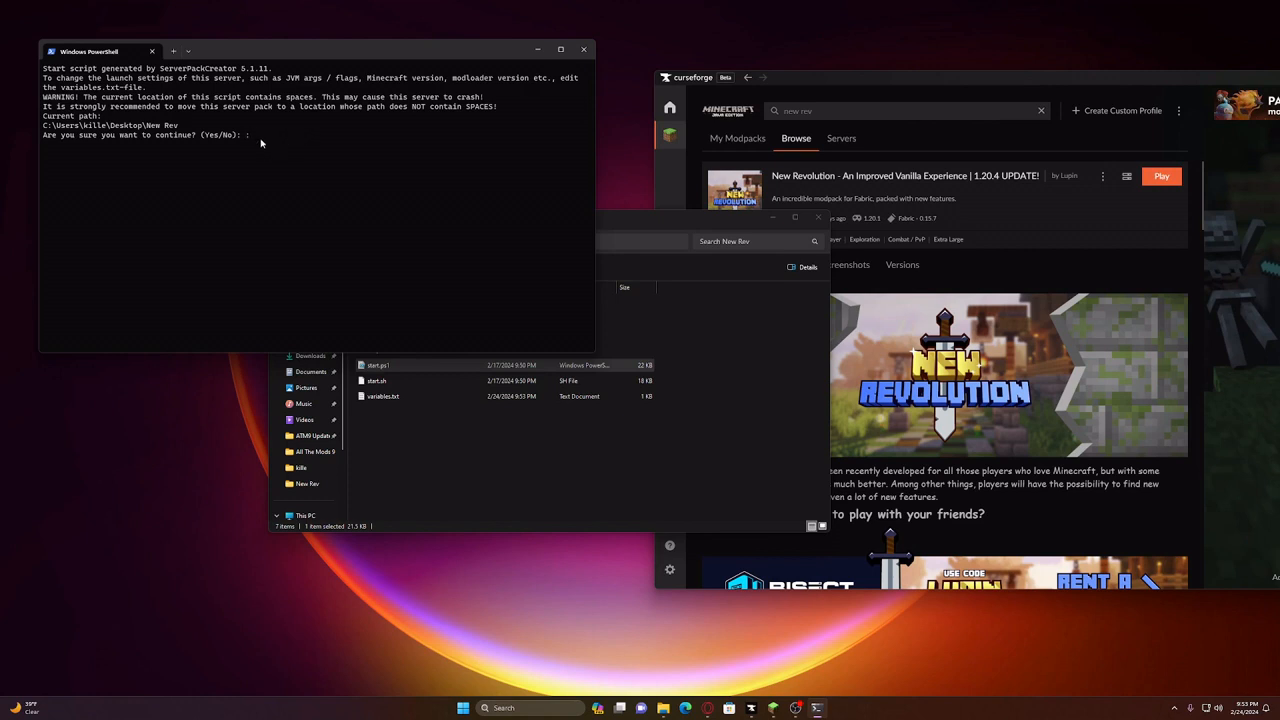
{"action": "mouse_move", "coordinate": [264, 142]}
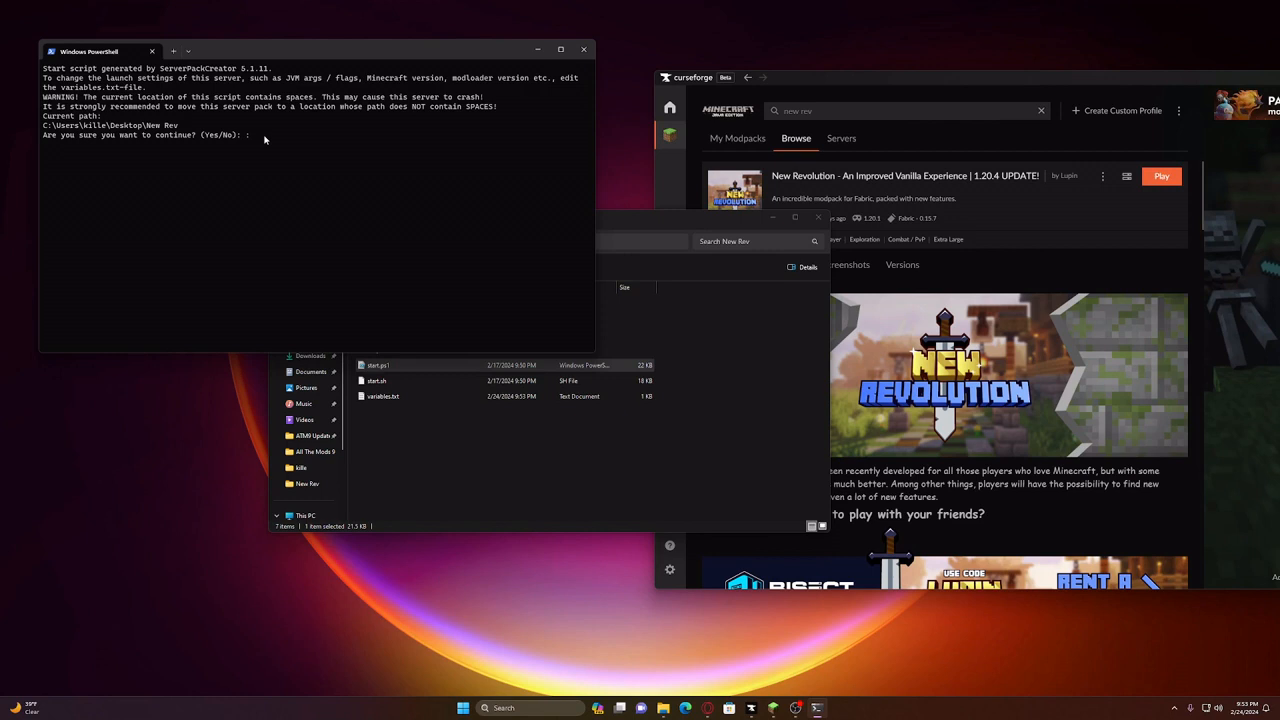
Step: Answer 'yes' to the path warning and 'I agree' to Mojang's EULA so the server starts
{"action": "type", "text": "y"}
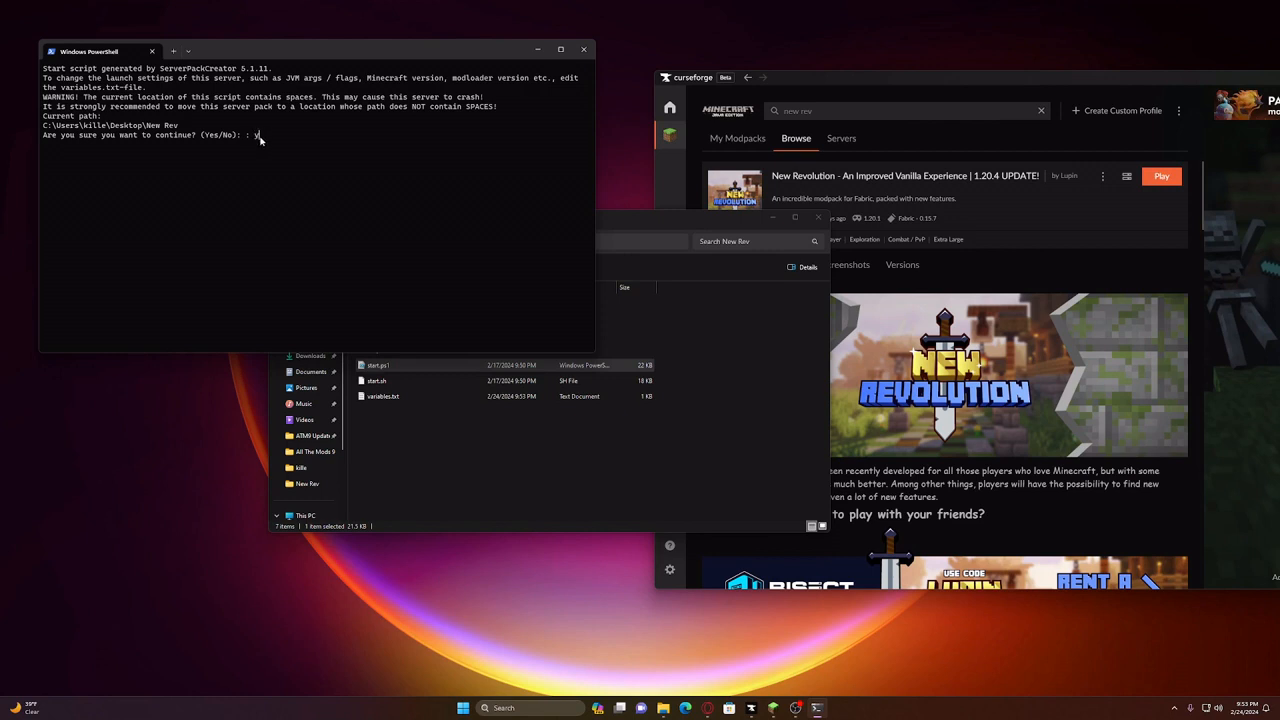
{"action": "type", "text": "es"}
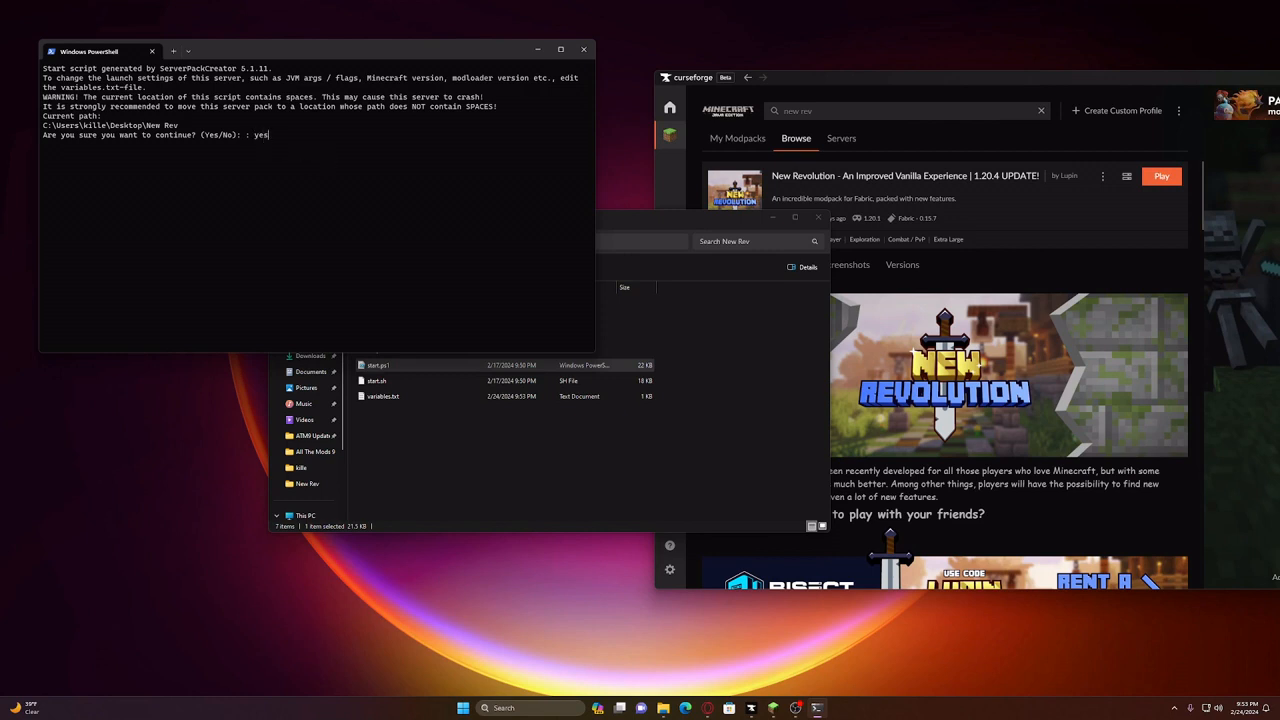
{"action": "key", "text": "enter"}
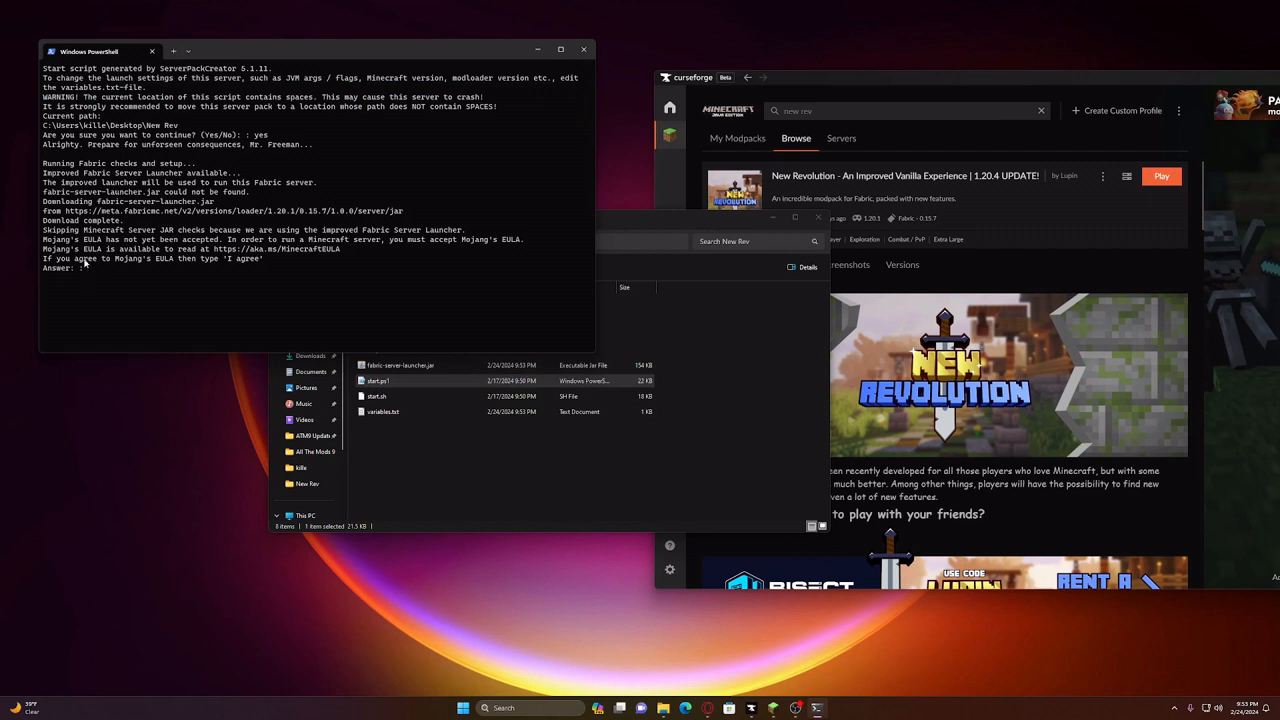
{"action": "mouse_move", "coordinate": [200, 264]}
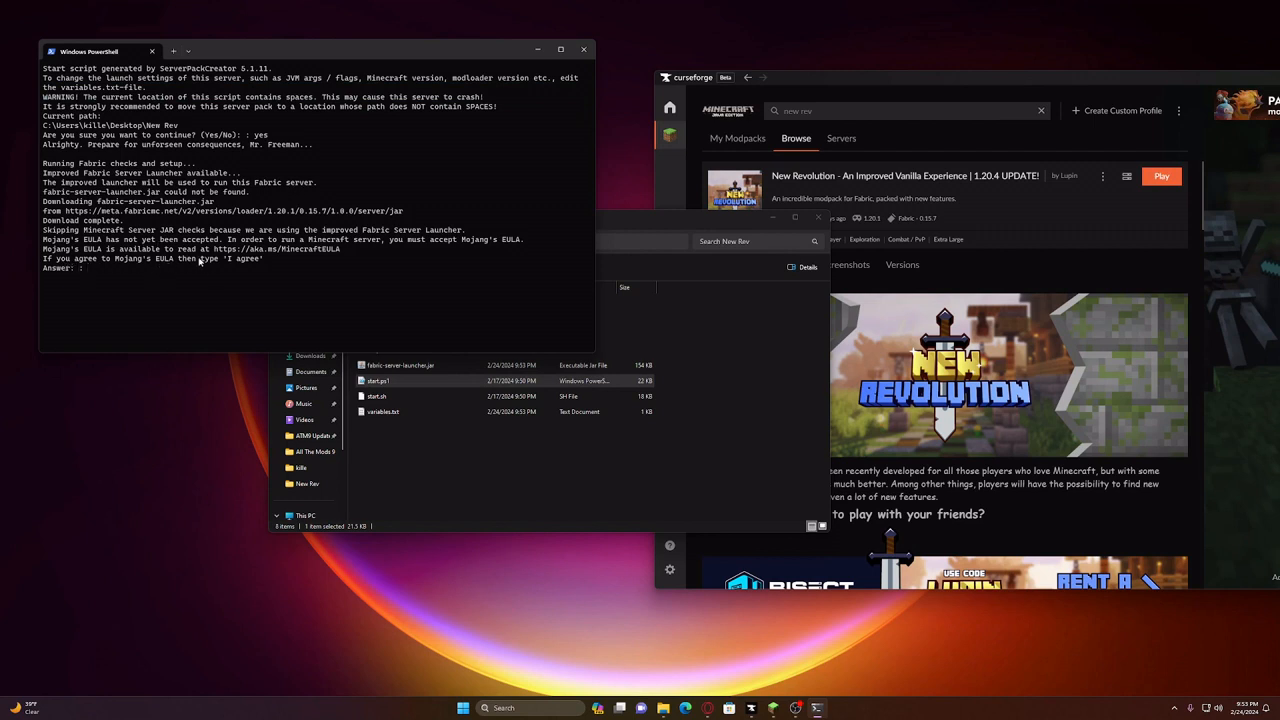
{"action": "type", "text": "I"}
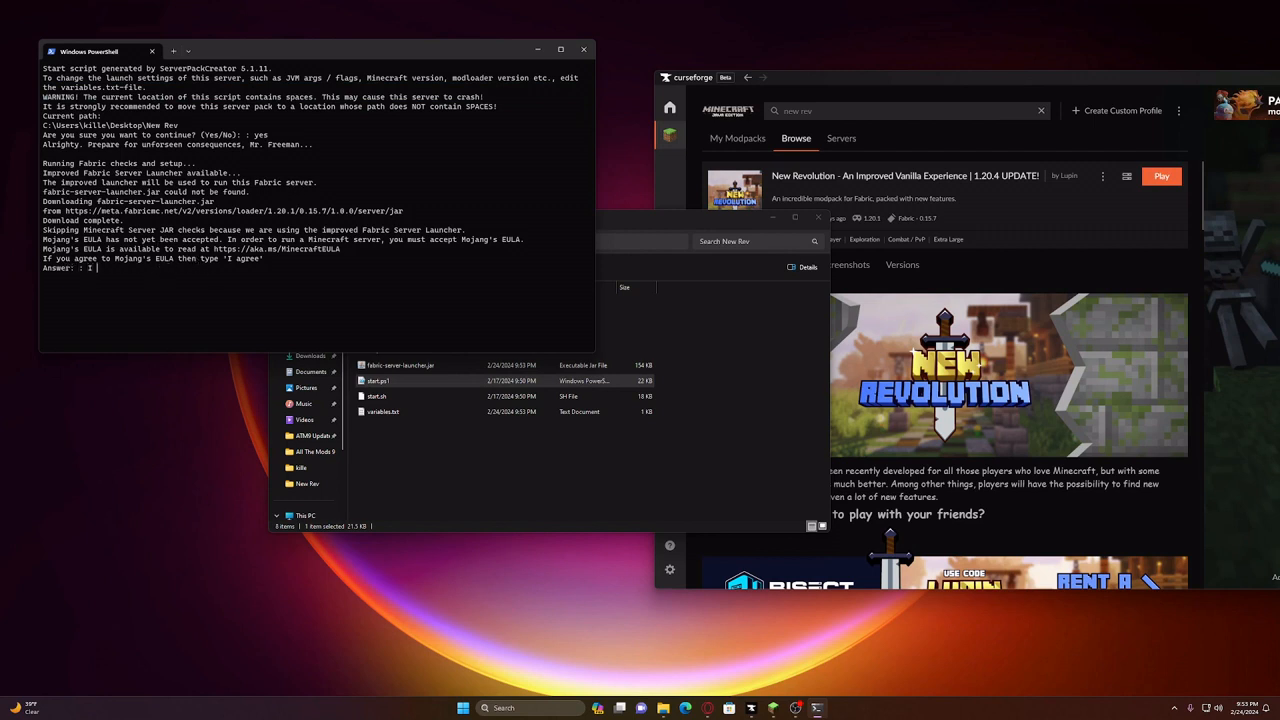
{"action": "type", "text": "I agree"}
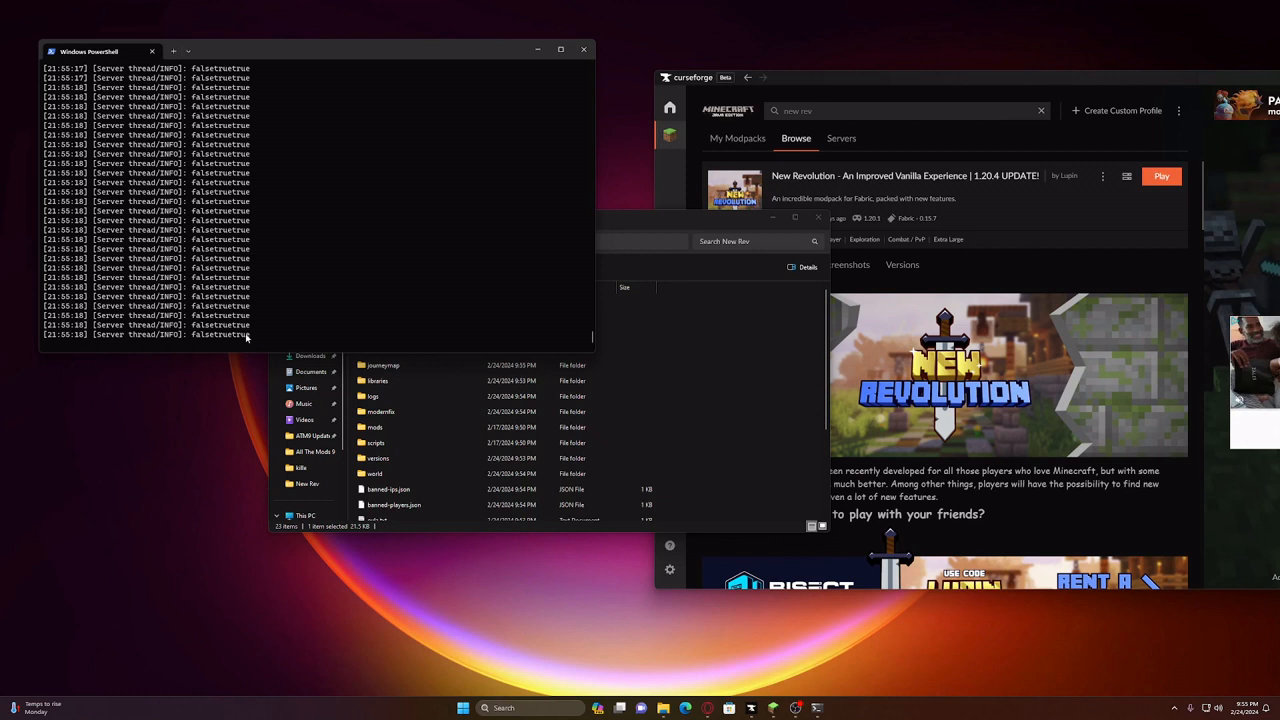
{"action": "mouse_move", "coordinate": [258, 264]}
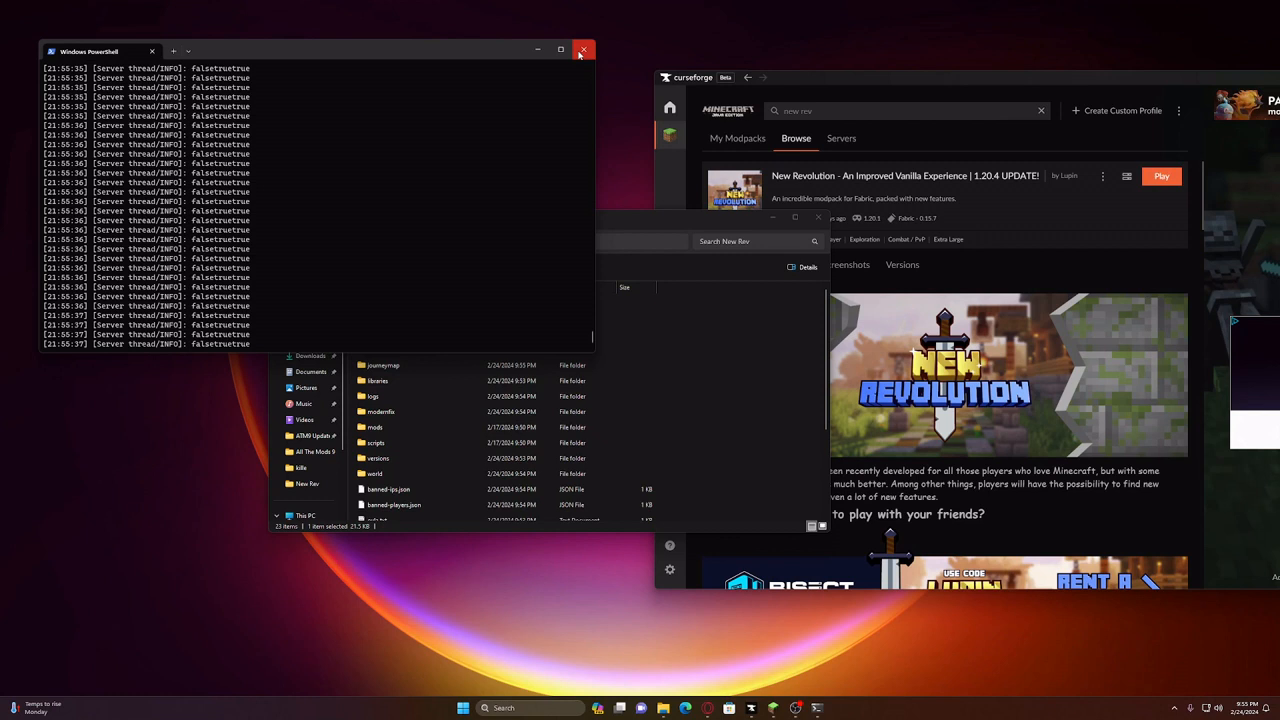
{"action": "left_click", "coordinate": [584, 50]}
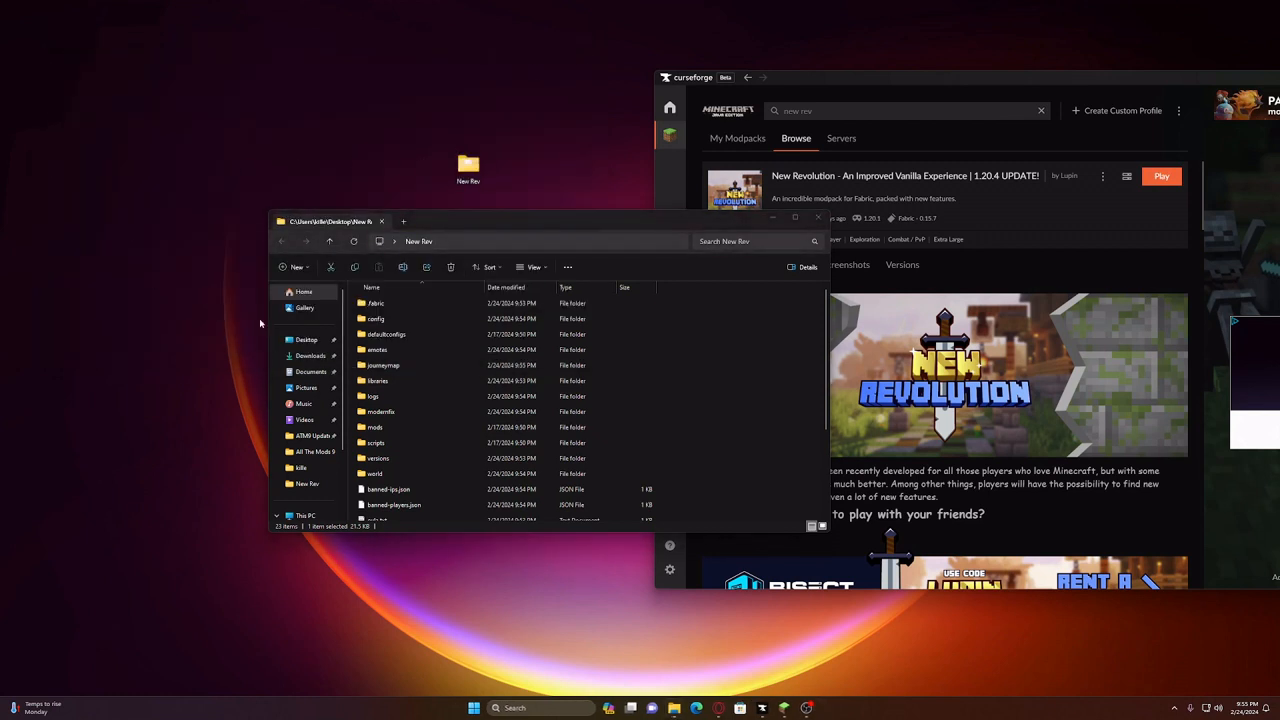
{"action": "left_click", "coordinate": [376, 472]}
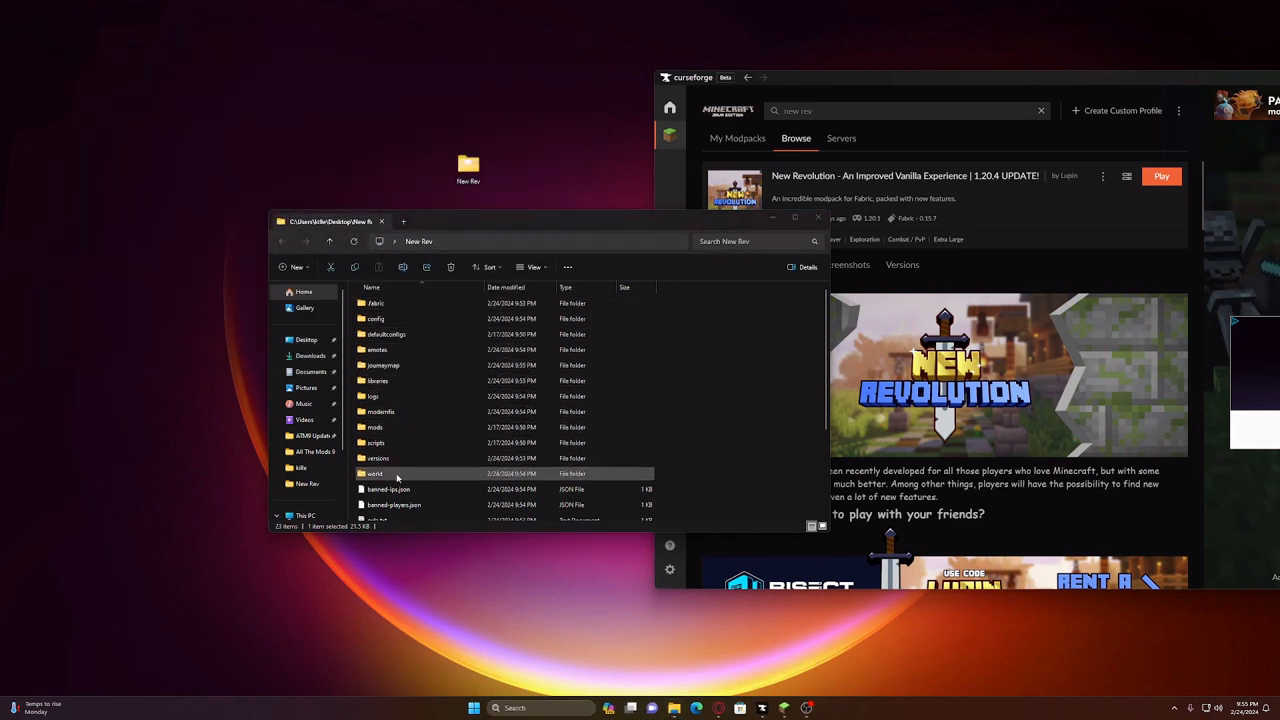
{"action": "scroll", "scroll_direction": "down", "scroll_amount": 3}
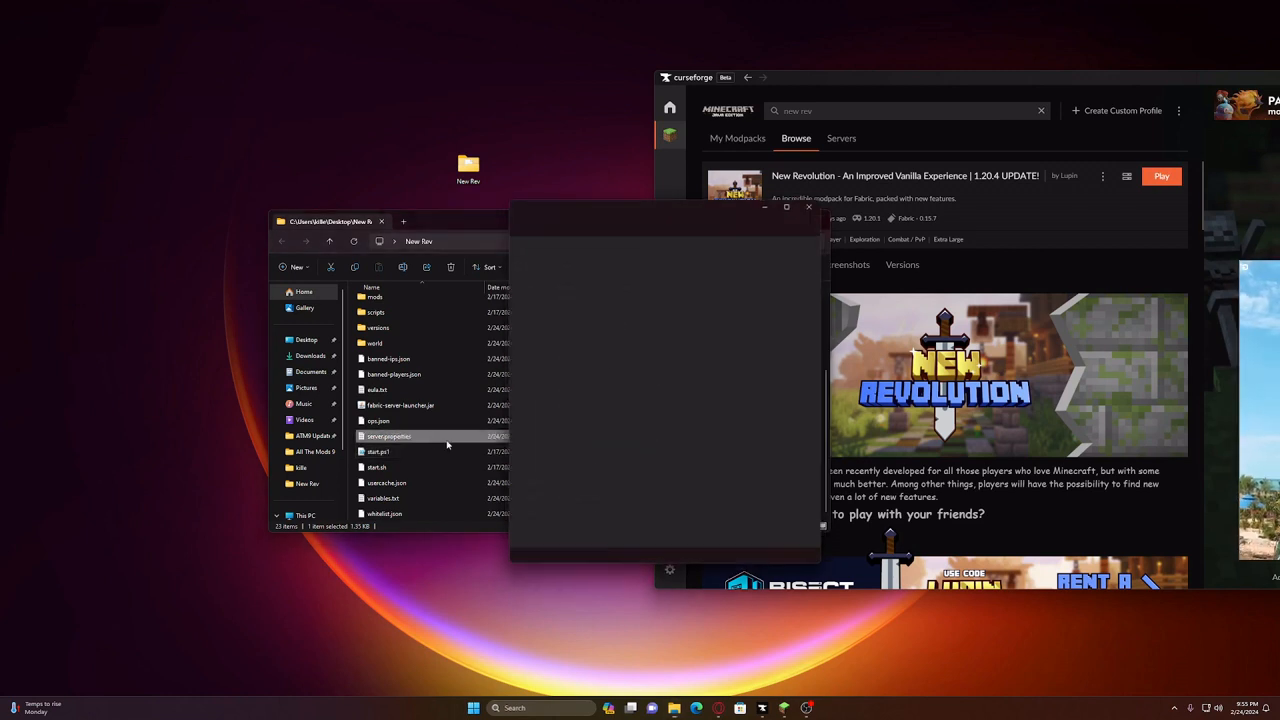
{"action": "double_click", "coordinate": [388, 436]}
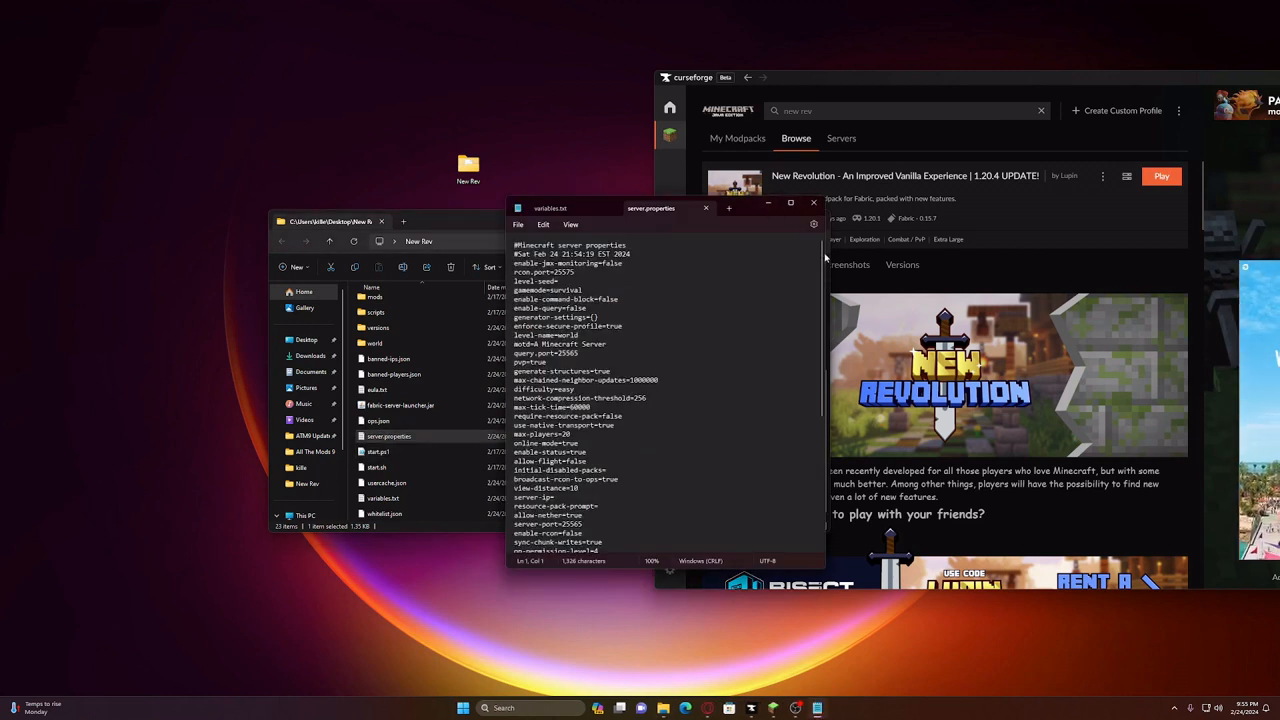
{"action": "scroll", "scroll_direction": "down", "scroll_amount": 3}
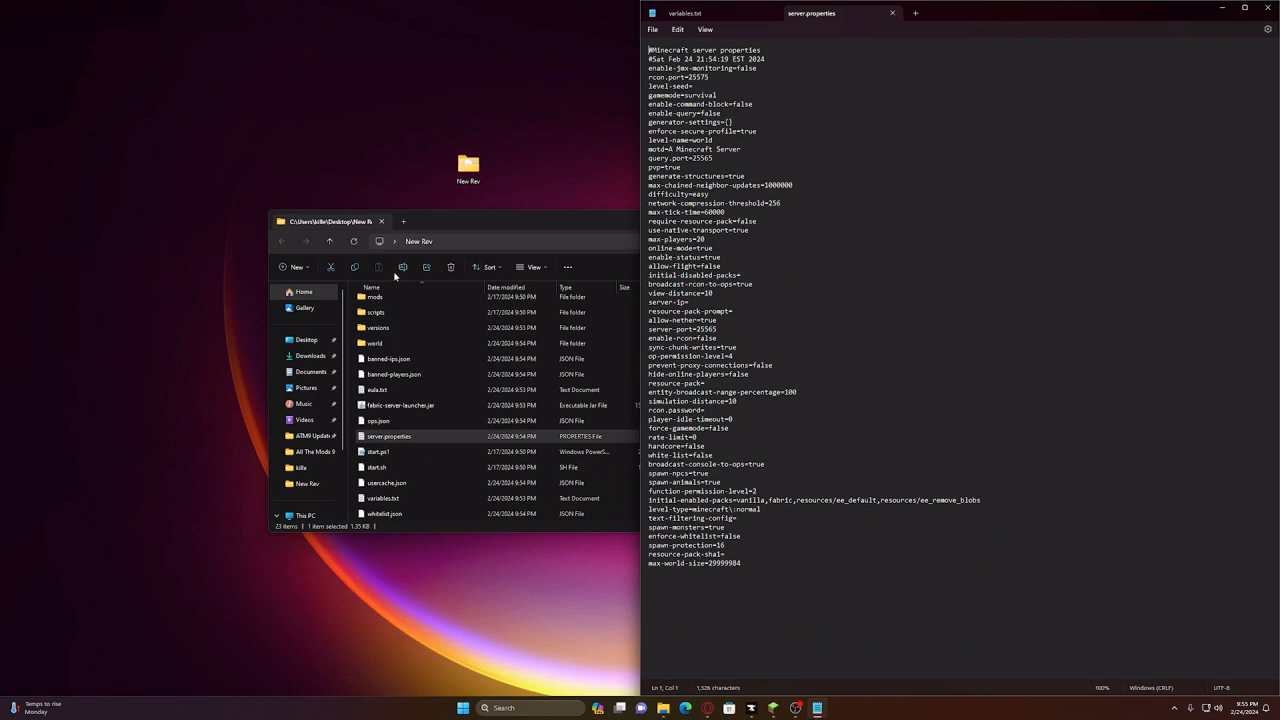
{"action": "mouse_move", "coordinate": [230, 236]}
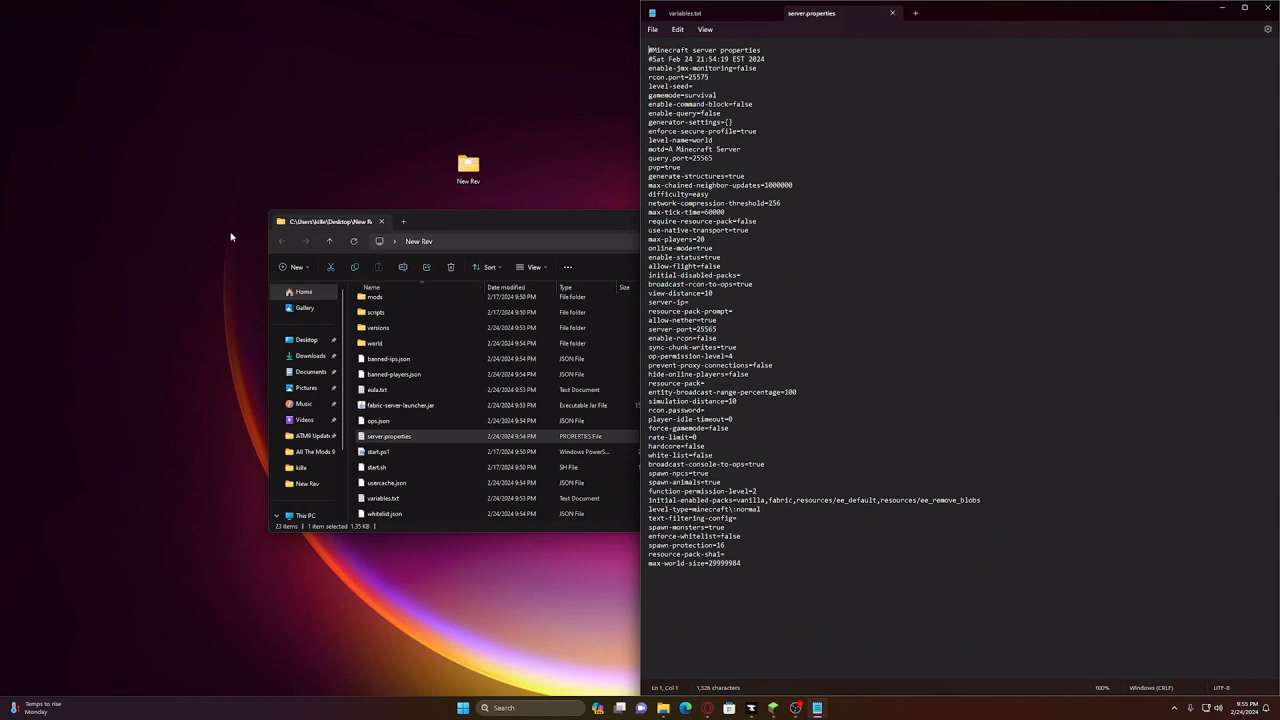
{"action": "mouse_move", "coordinate": [200, 614]}
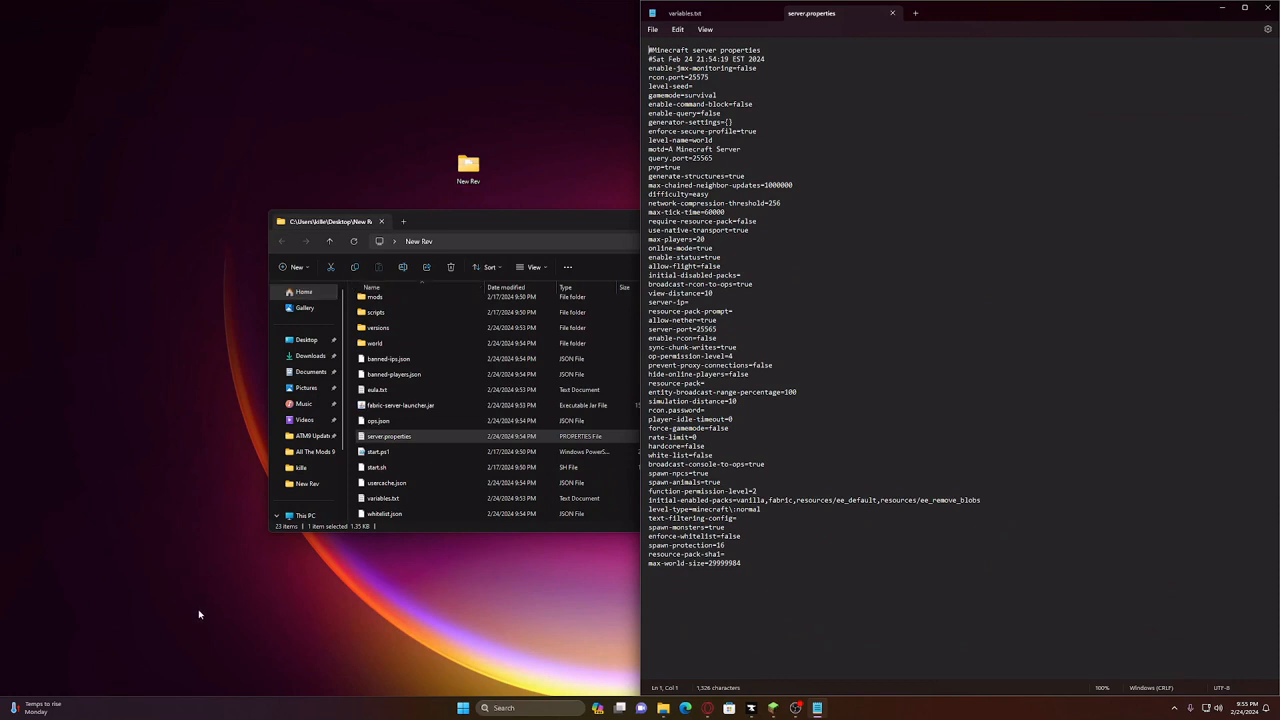
{"action": "mouse_move", "coordinate": [284, 672]}
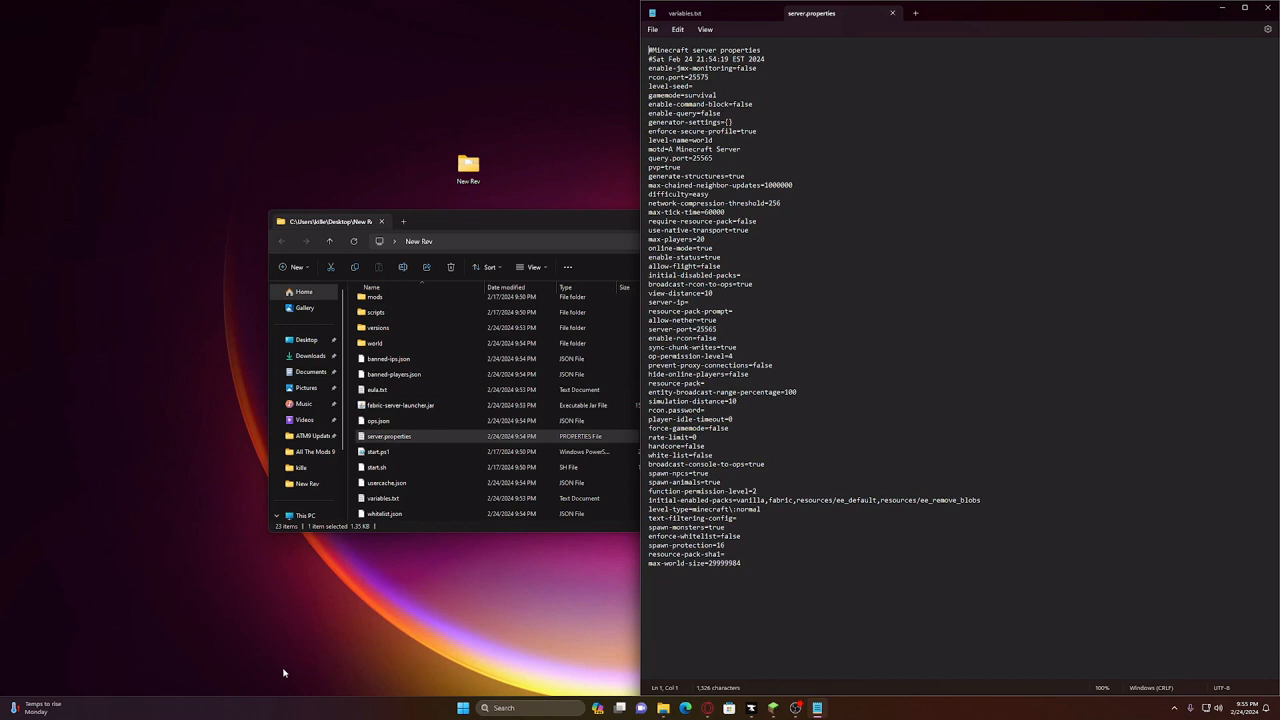
Step: Launch cmd via Win+R and run ipconfig to find the IPv4 address 192.168.4.146
{"action": "key", "text": "Win+r"}
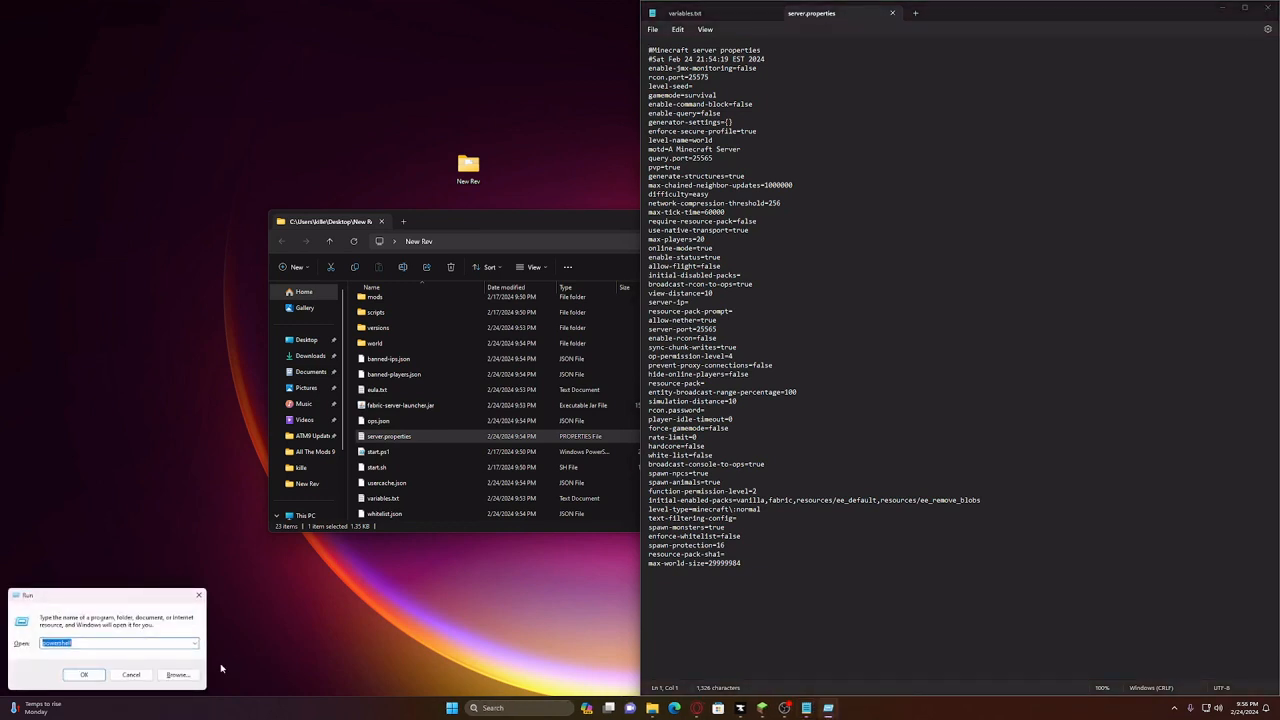
{"action": "type", "text": "cmd"}
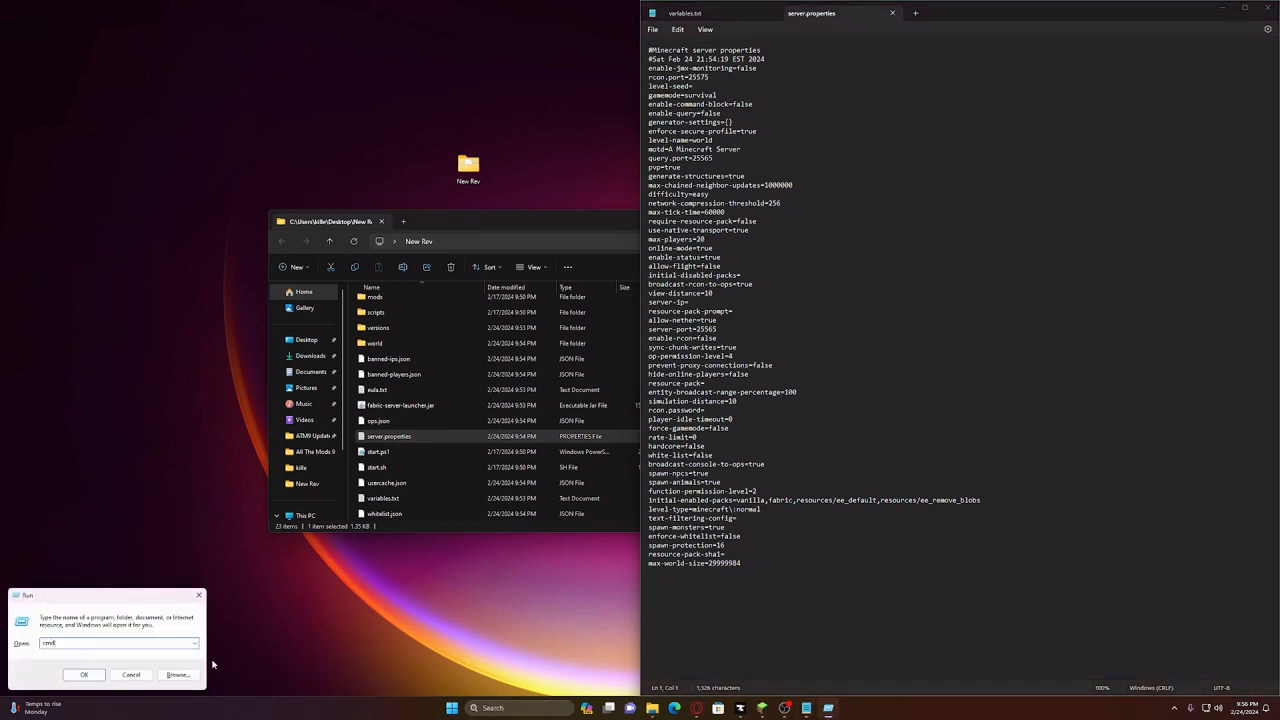
{"action": "left_click", "coordinate": [84, 674]}
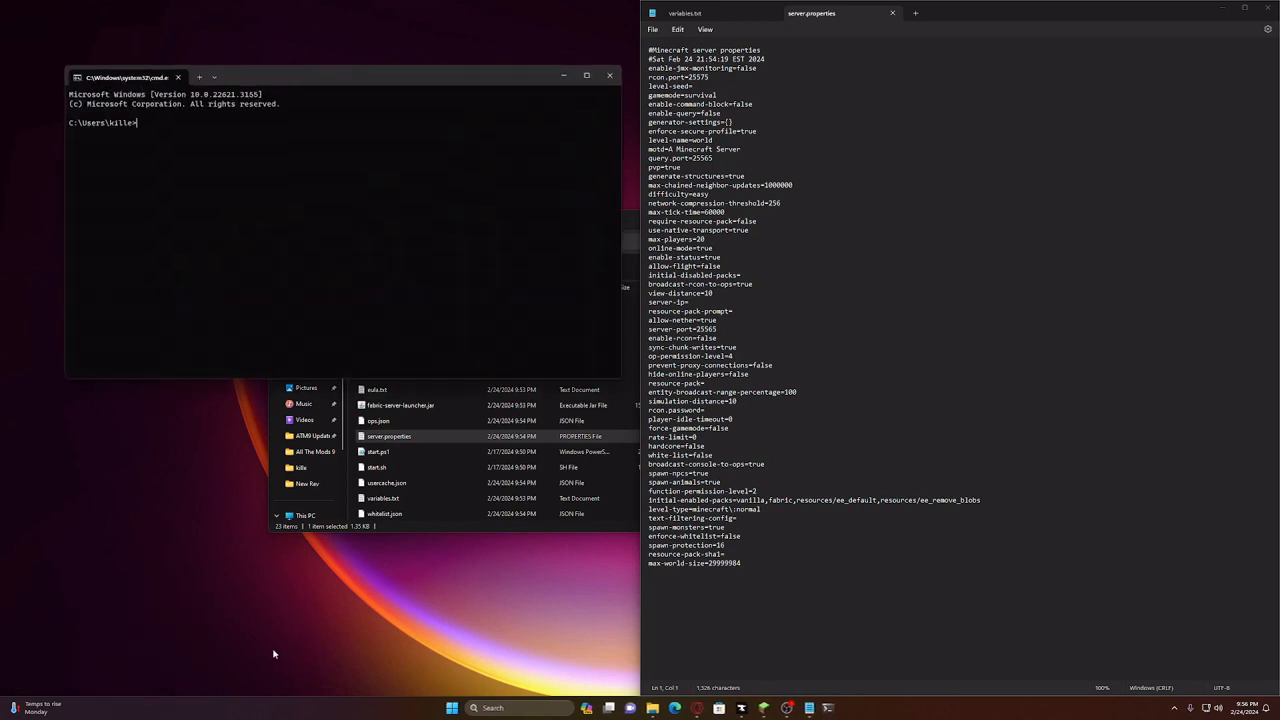
{"action": "mouse_move", "coordinate": [252, 632]}
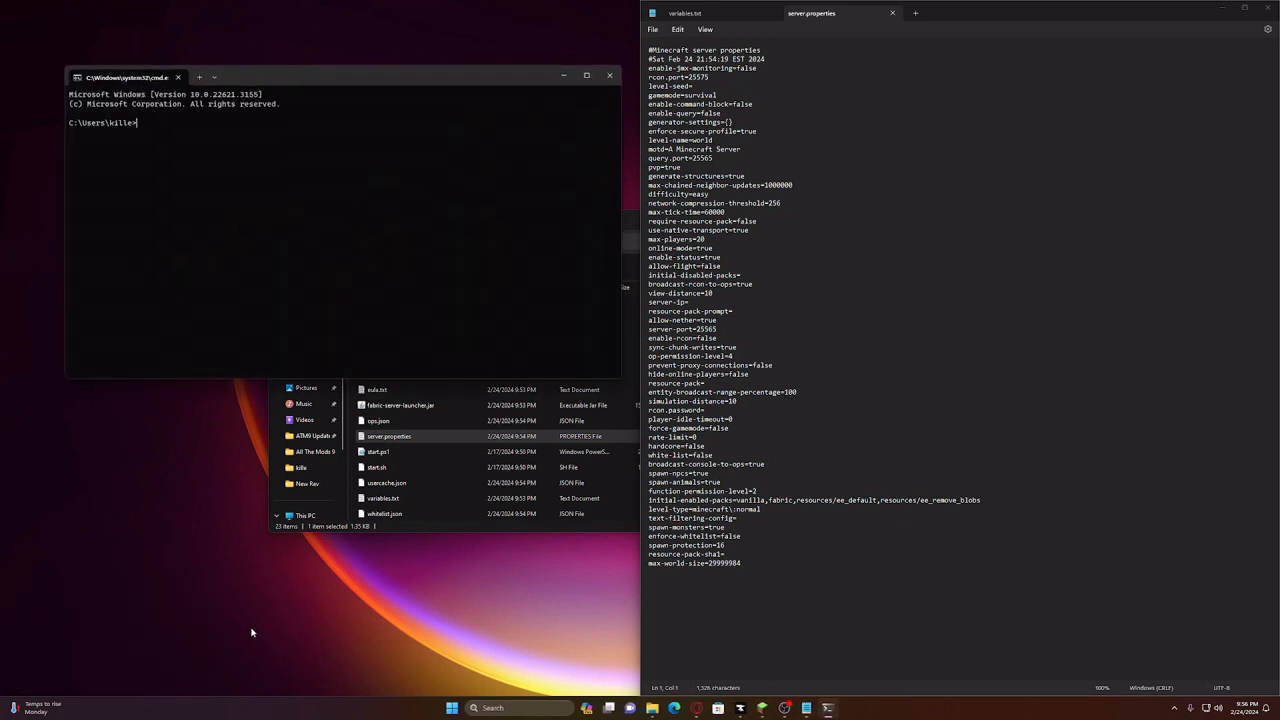
{"action": "type", "text": "ip"}
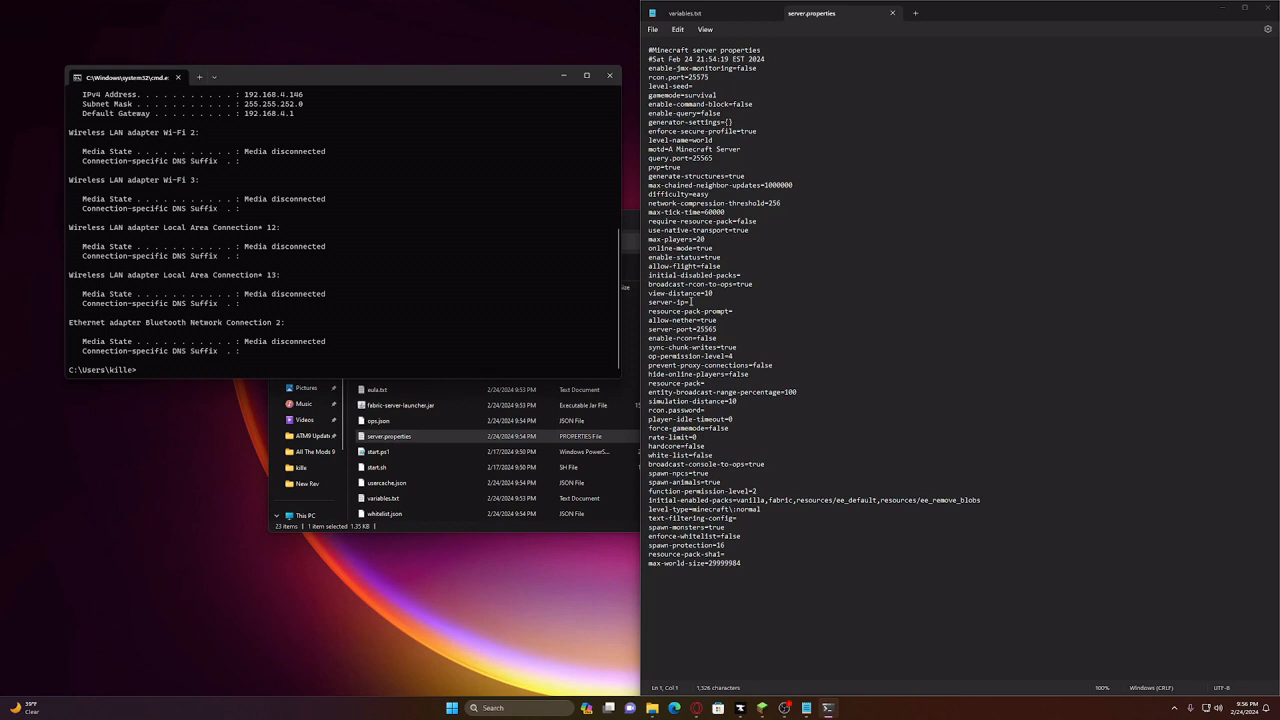
Step: Enter 192.168.4.146 on the server-ip line of server.properties, save and close Notepad
{"action": "double_click", "coordinate": [668, 302]}
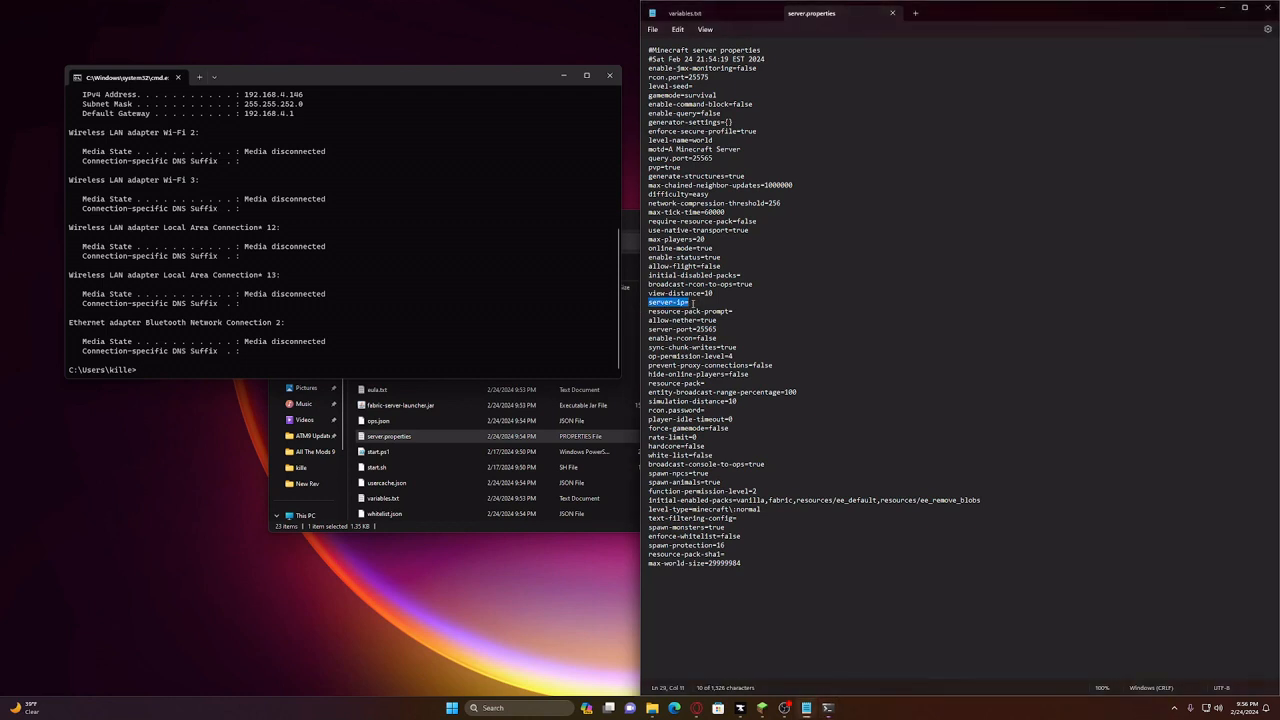
{"action": "type", "text": "192.168.4.146"}
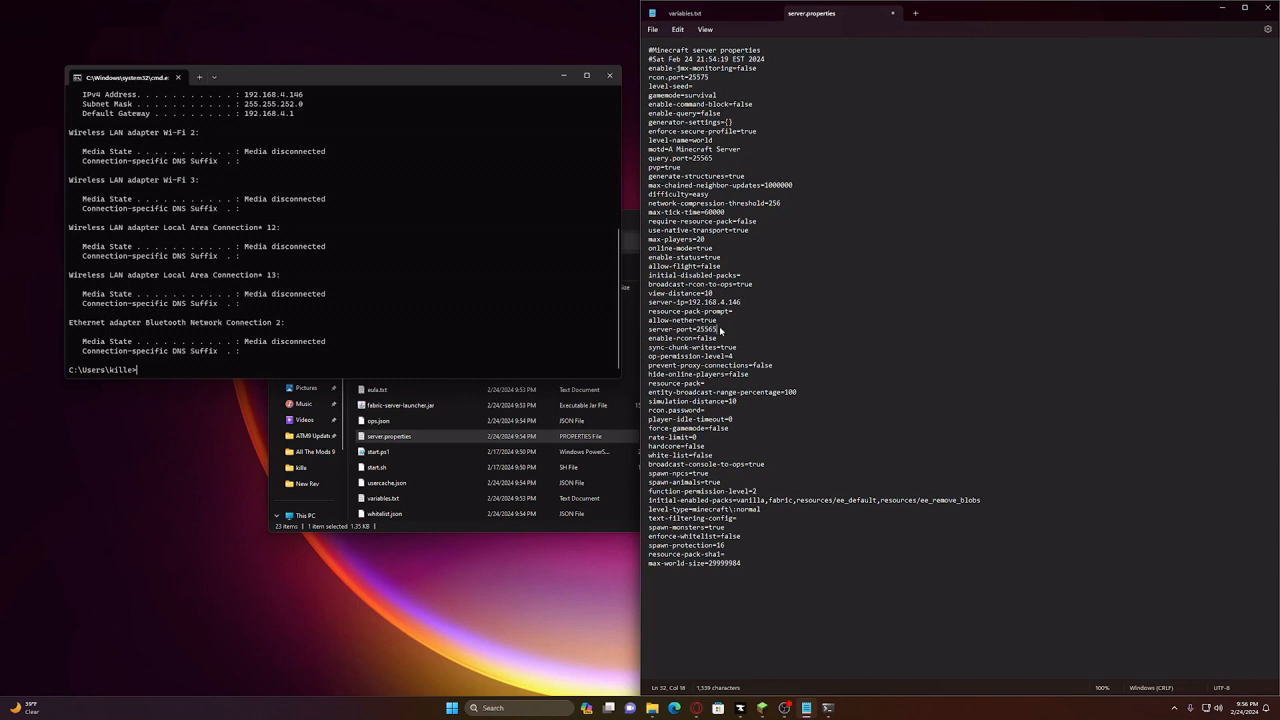
{"action": "double_click", "coordinate": [706, 328]}
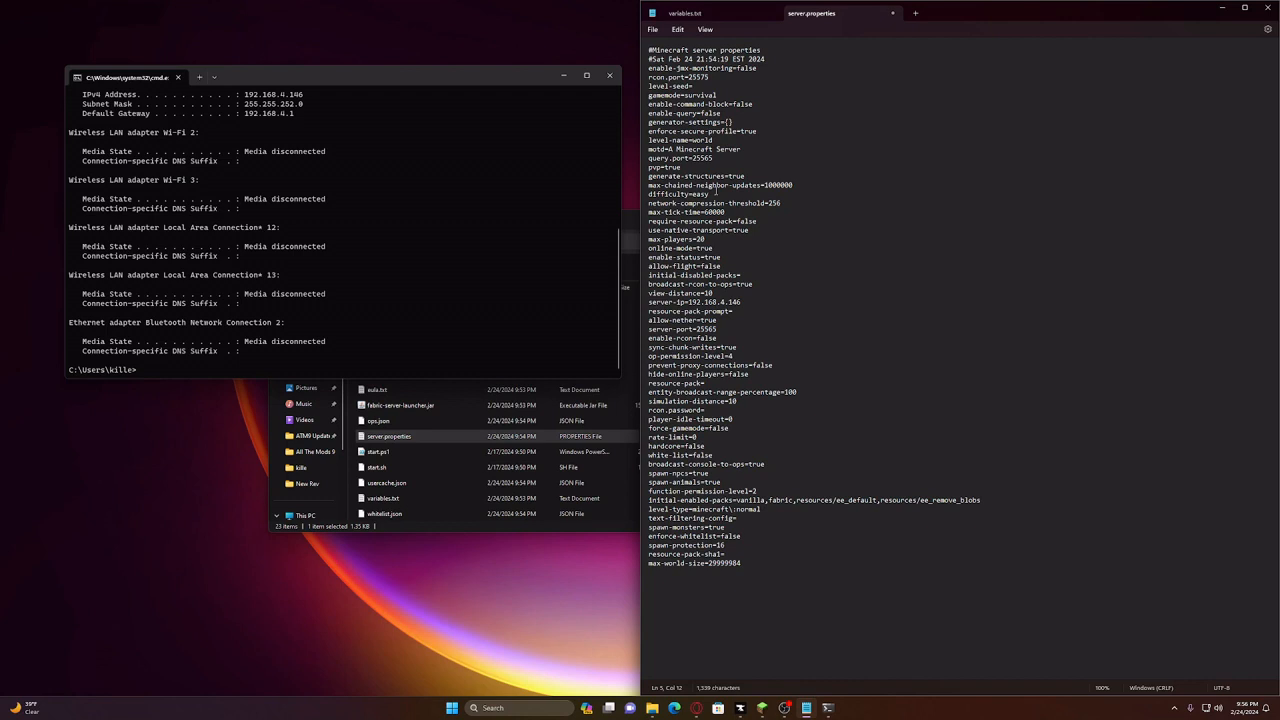
{"action": "double_click", "coordinate": [696, 194]}
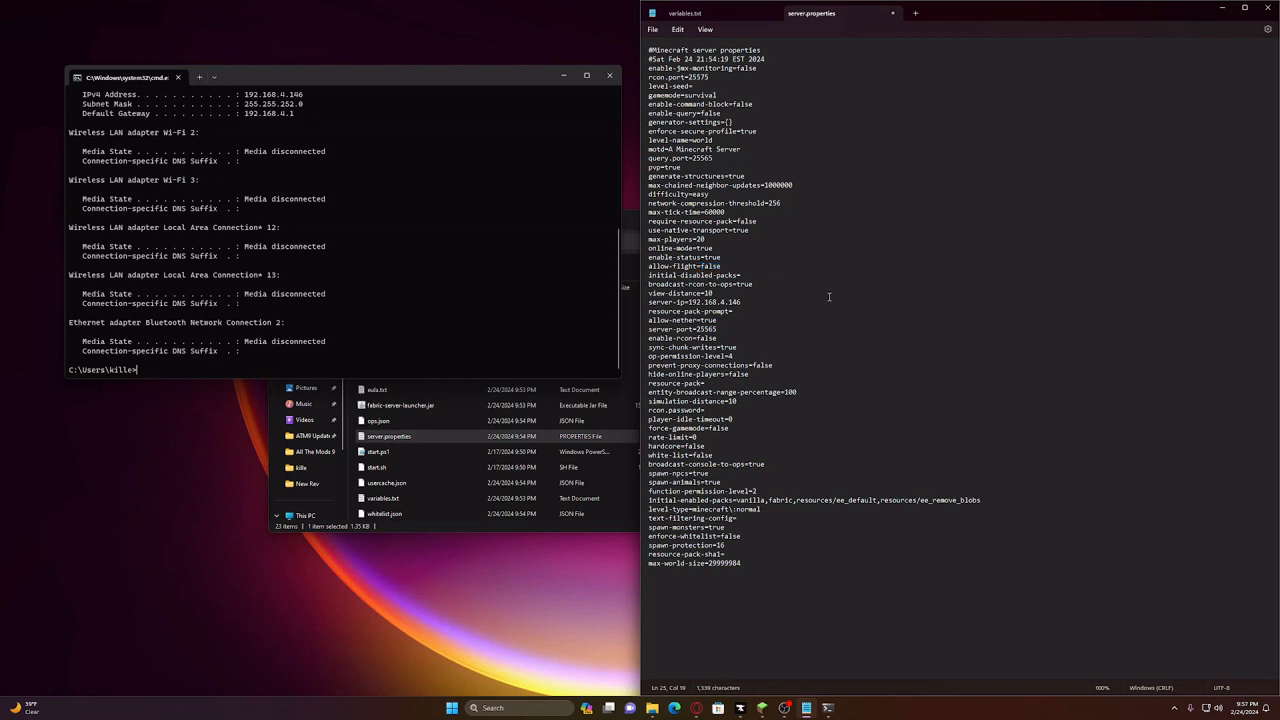
{"action": "mouse_move", "coordinate": [864, 288]}
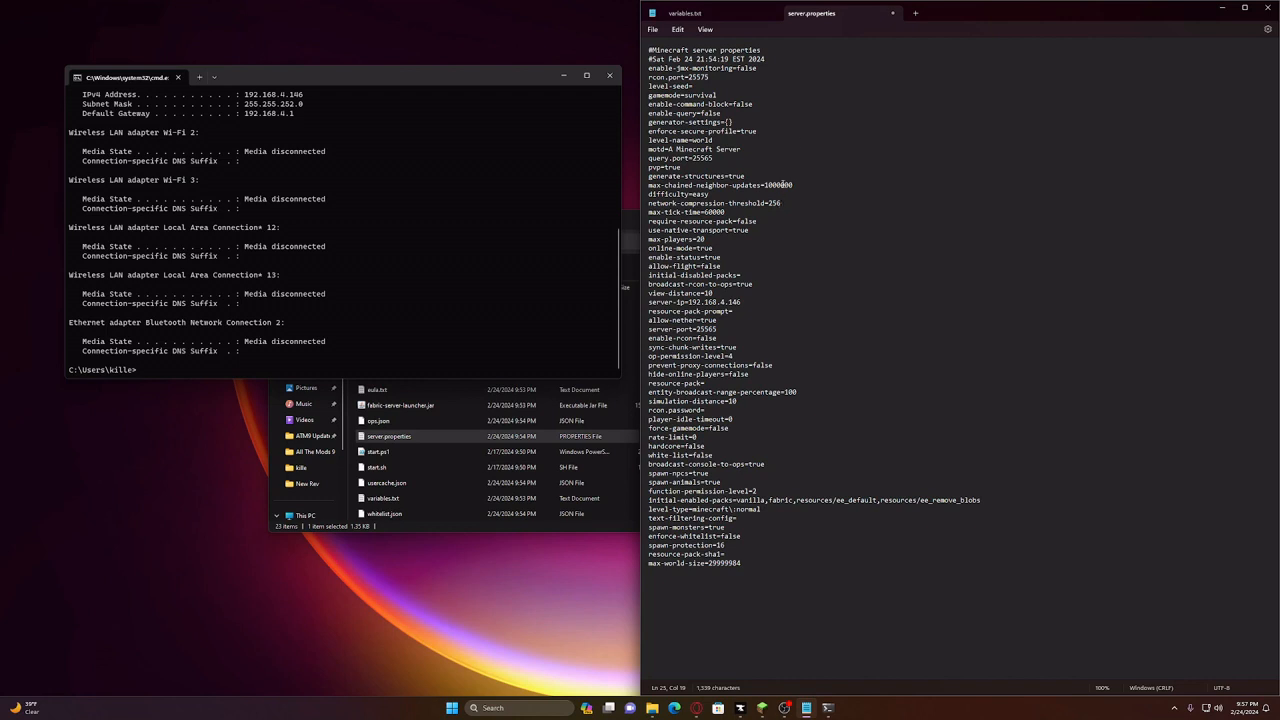
{"action": "left_click", "coordinate": [652, 30]}
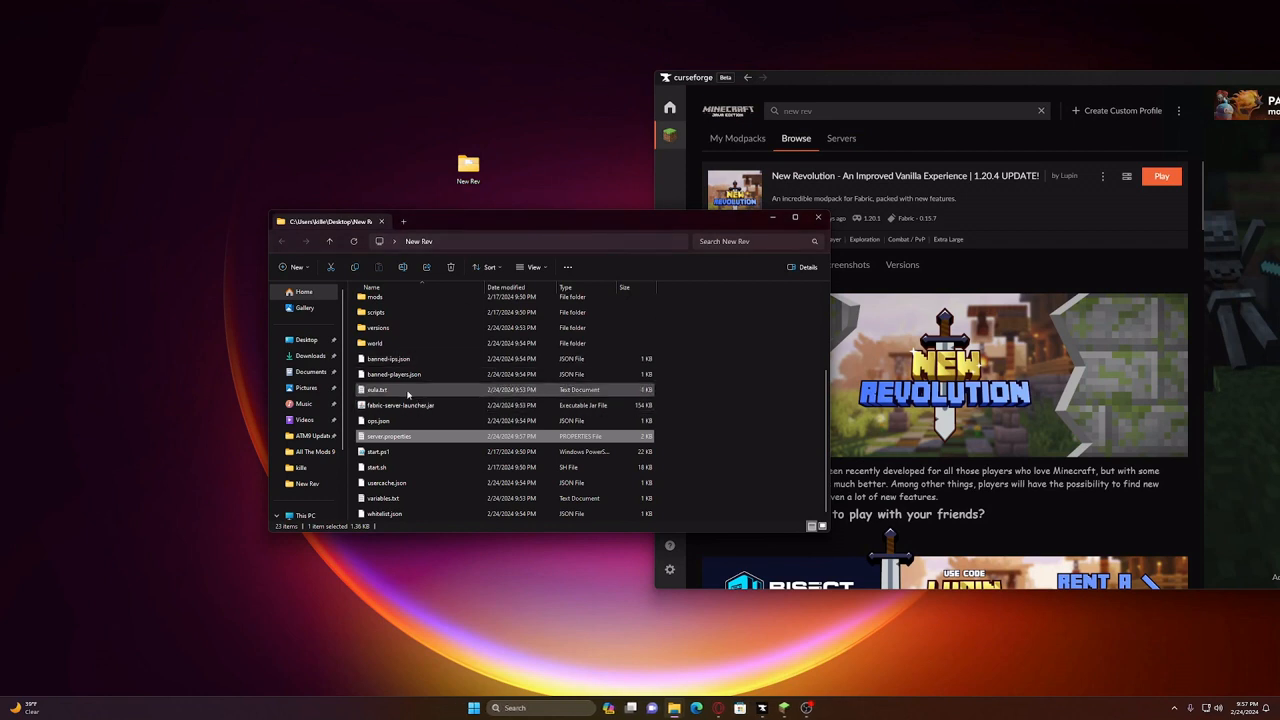
Step: Run start.ps1 with PowerShell again to relaunch the Fabric server
{"action": "left_click", "coordinate": [400, 452]}
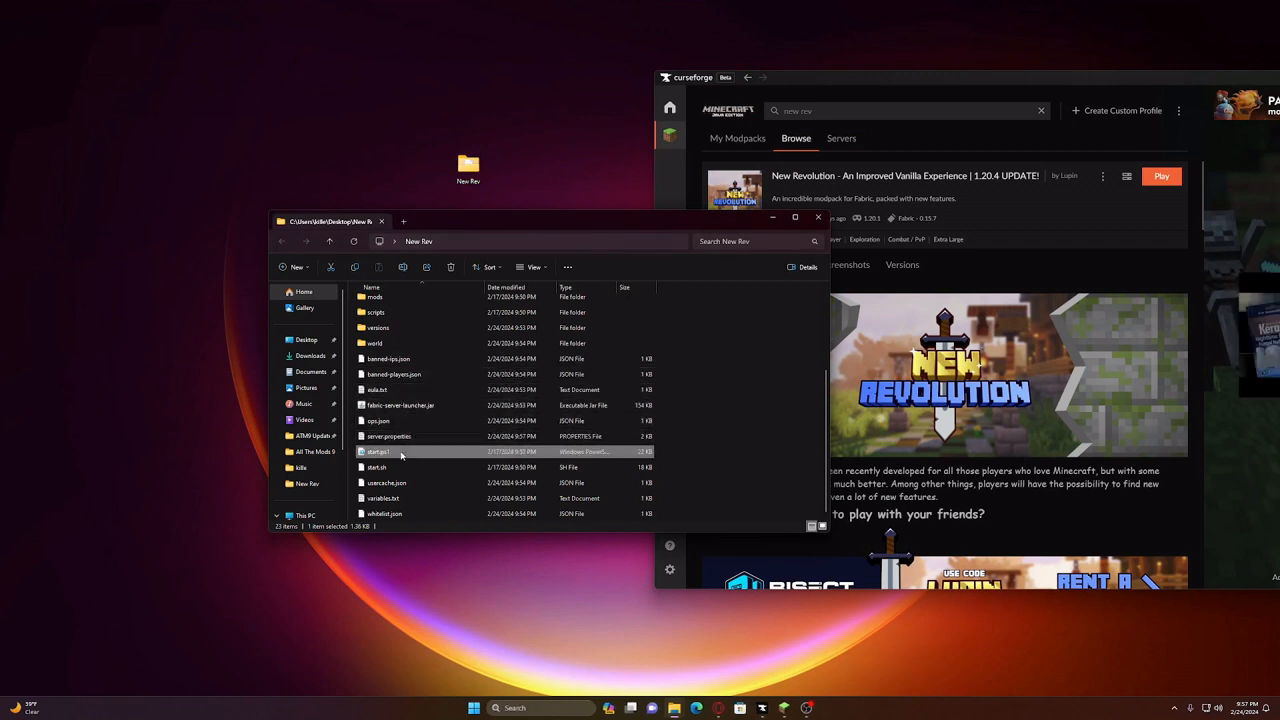
{"action": "right_click", "coordinate": [378, 452]}
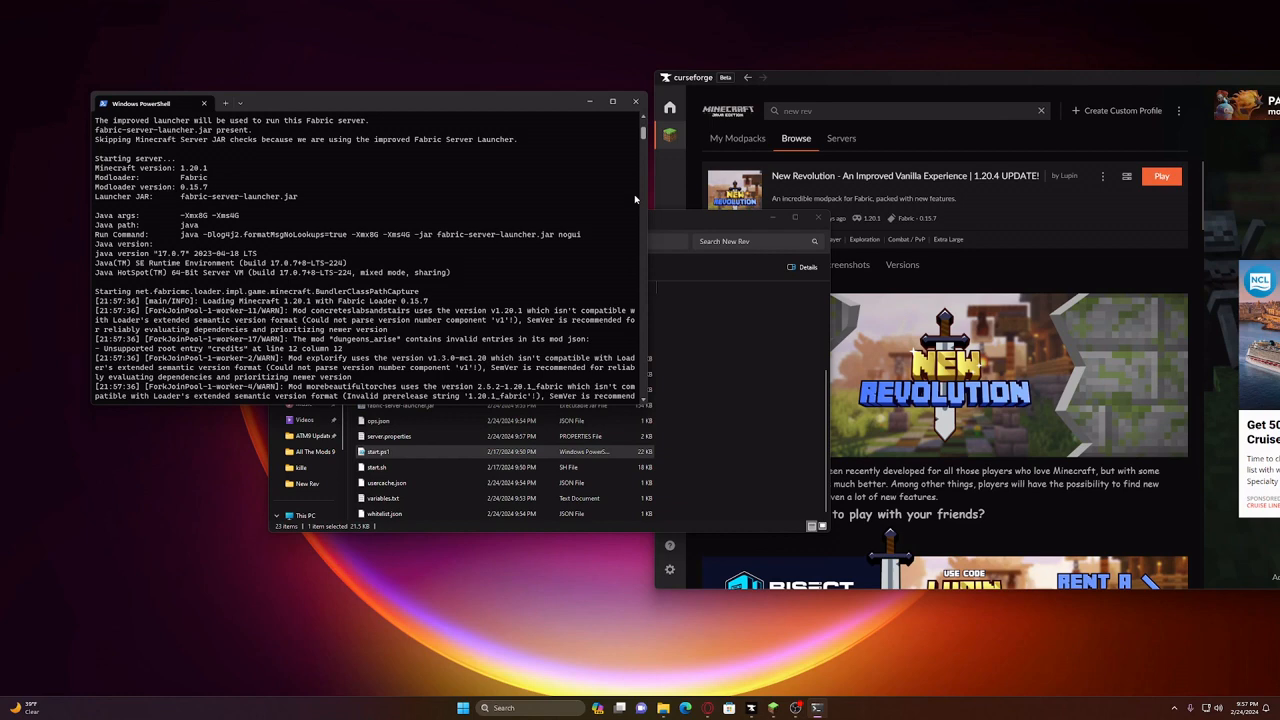
{"action": "scroll", "scroll_direction": "down", "scroll_amount": 3}
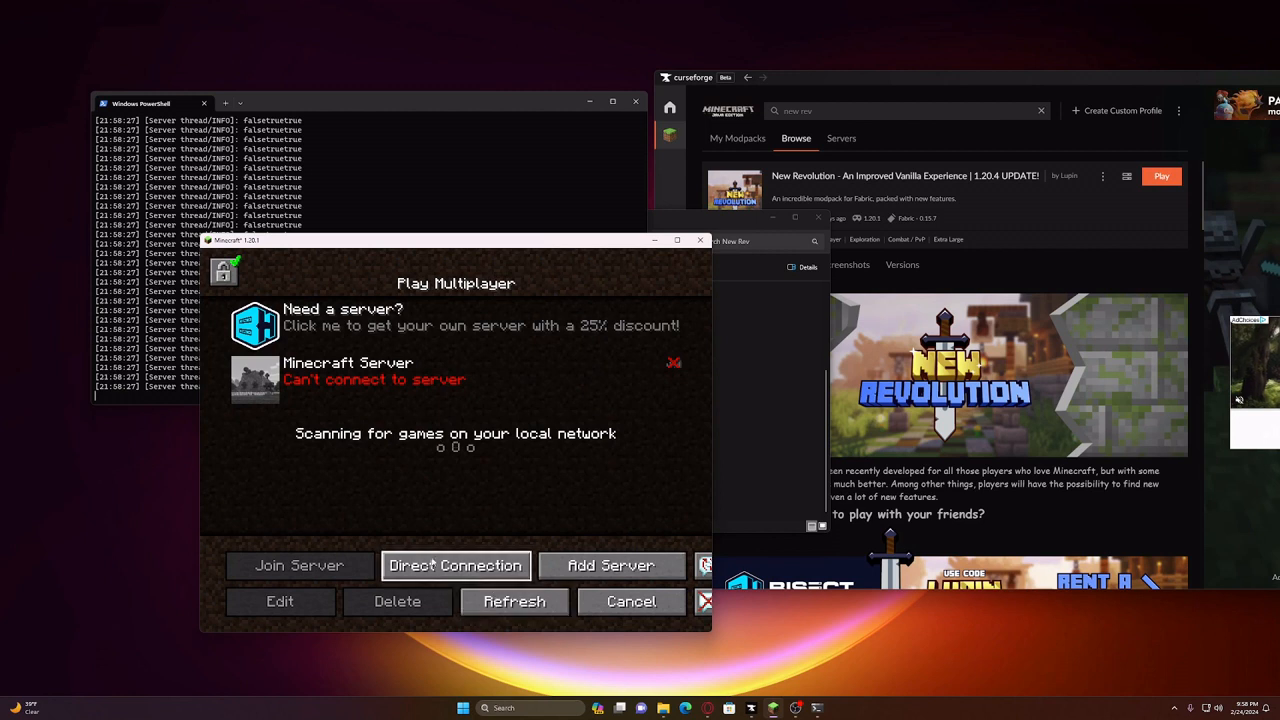
{"action": "mouse_move", "coordinate": [460, 520]}
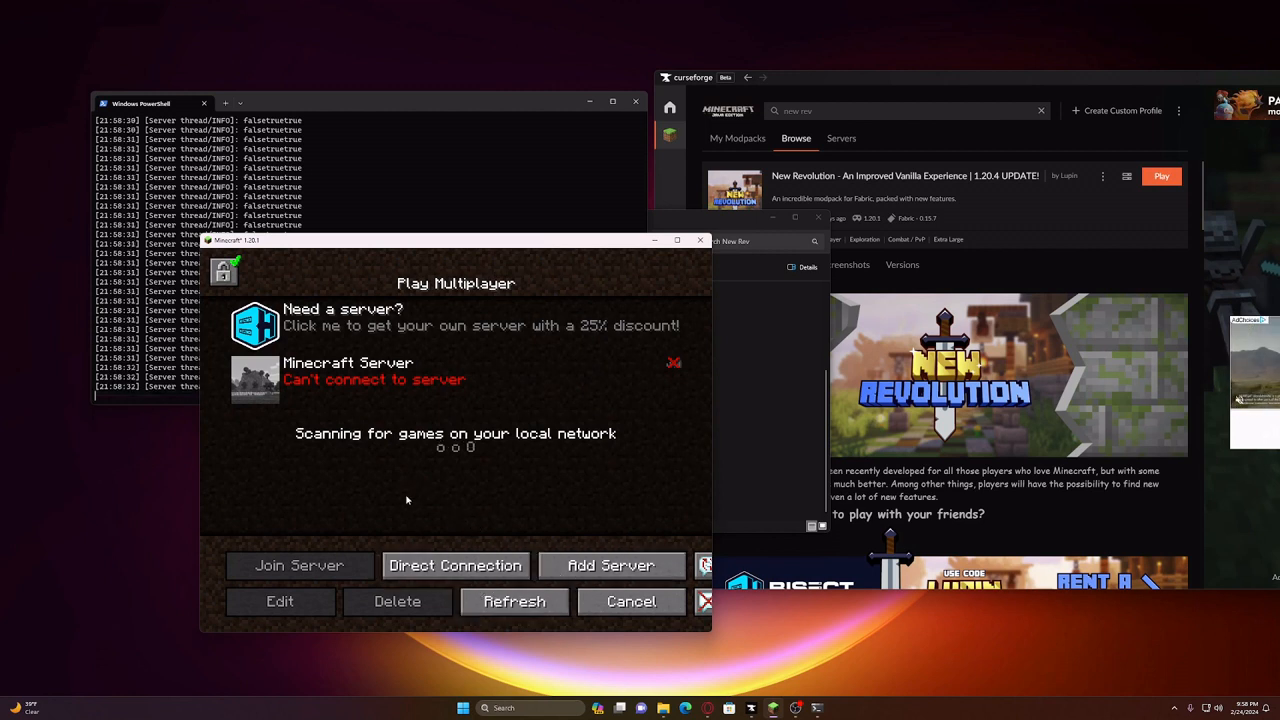
{"action": "mouse_move", "coordinate": [472, 524]}
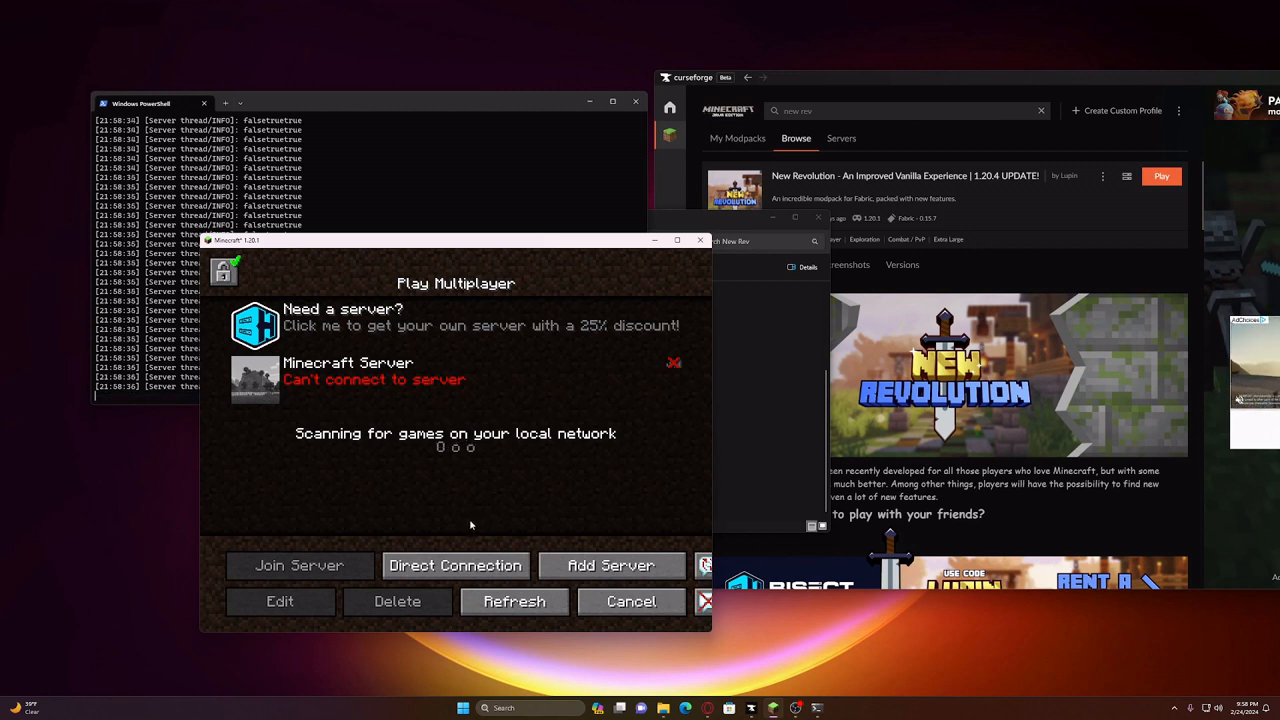
Step: Join the listed Minecraft Server from the Play Multiplayer screen
{"action": "left_click", "coordinate": [514, 600]}
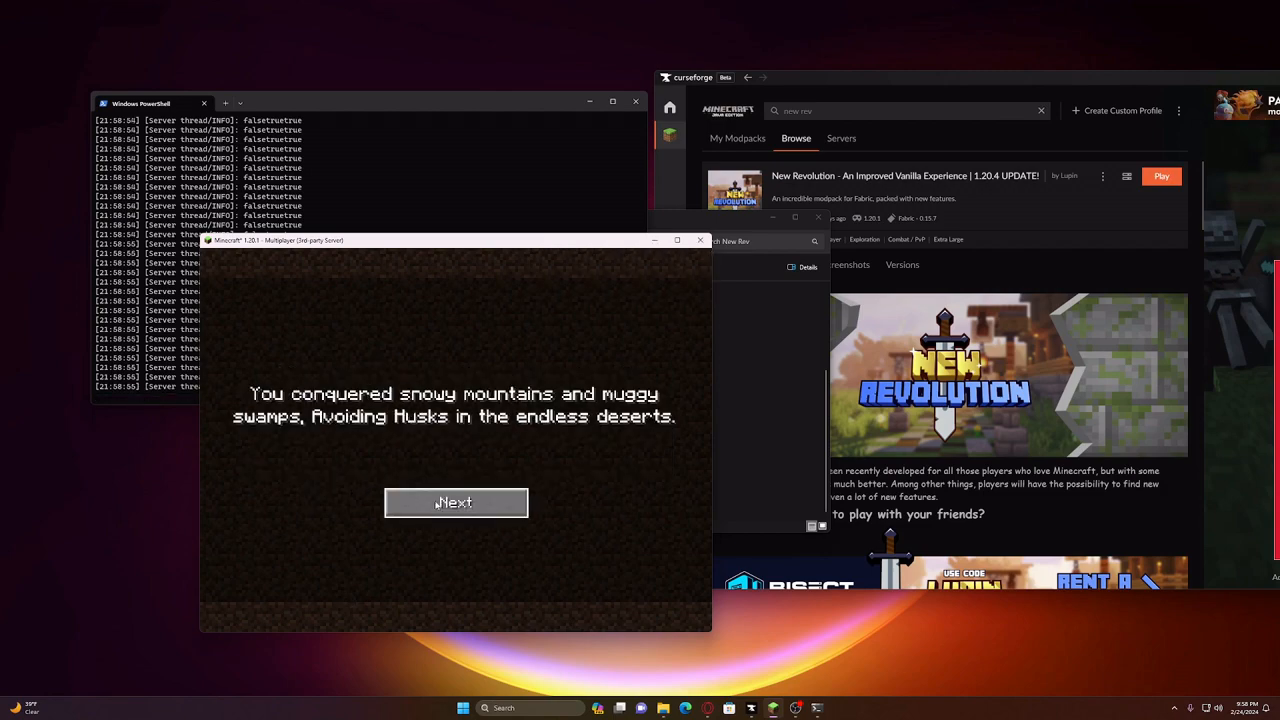
Step: Continue past the welcome screen into the world, then pause with Esc
{"action": "left_click", "coordinate": [456, 502]}
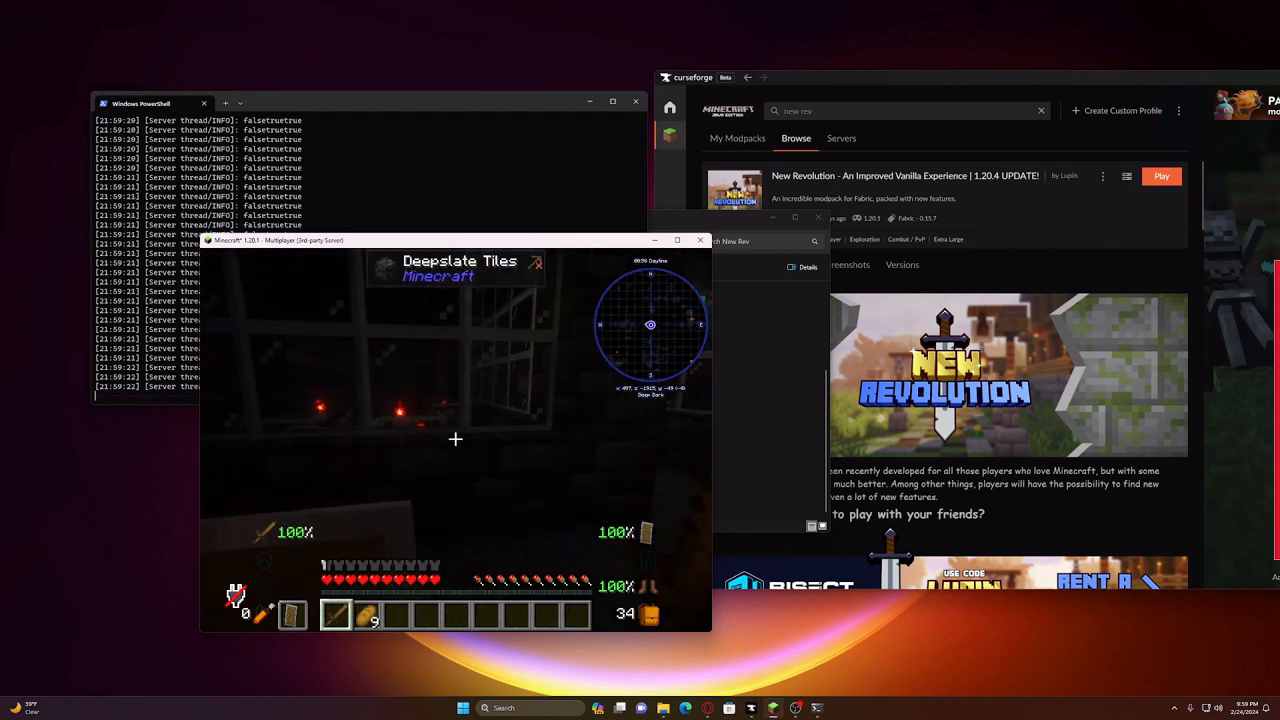
{"action": "key", "text": "Escape"}
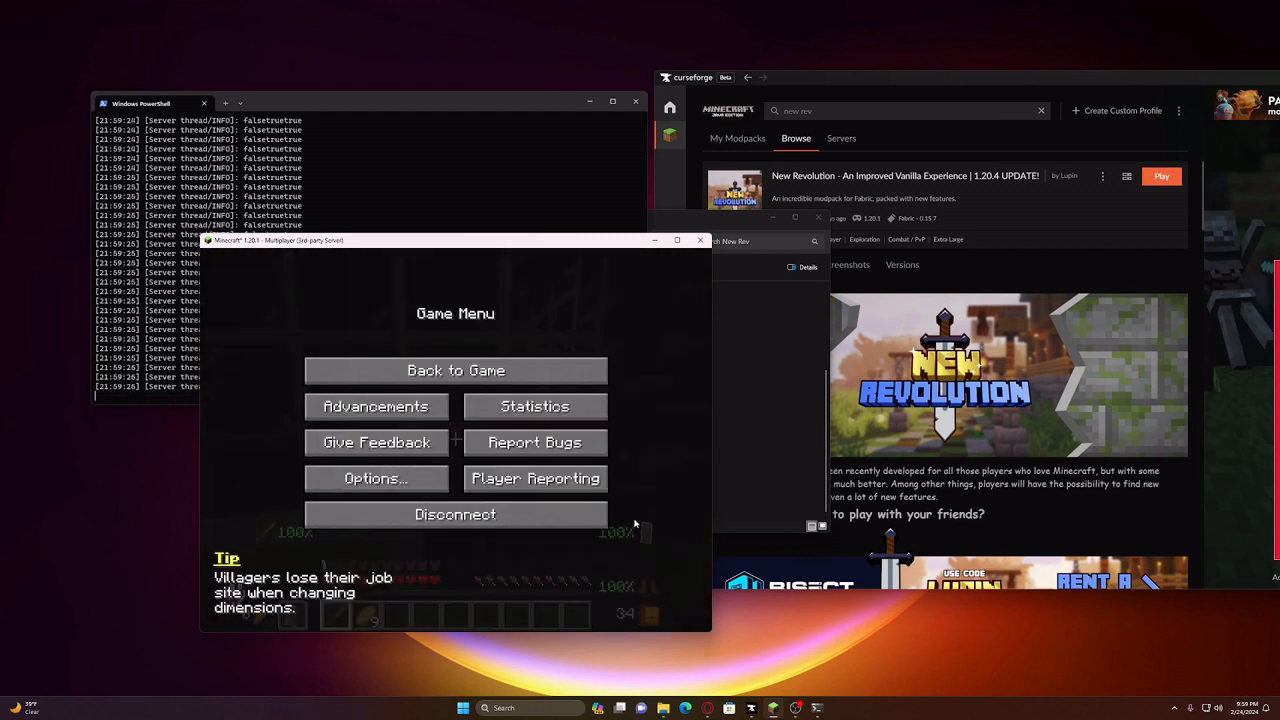
{"action": "mouse_move", "coordinate": [330, 356]}
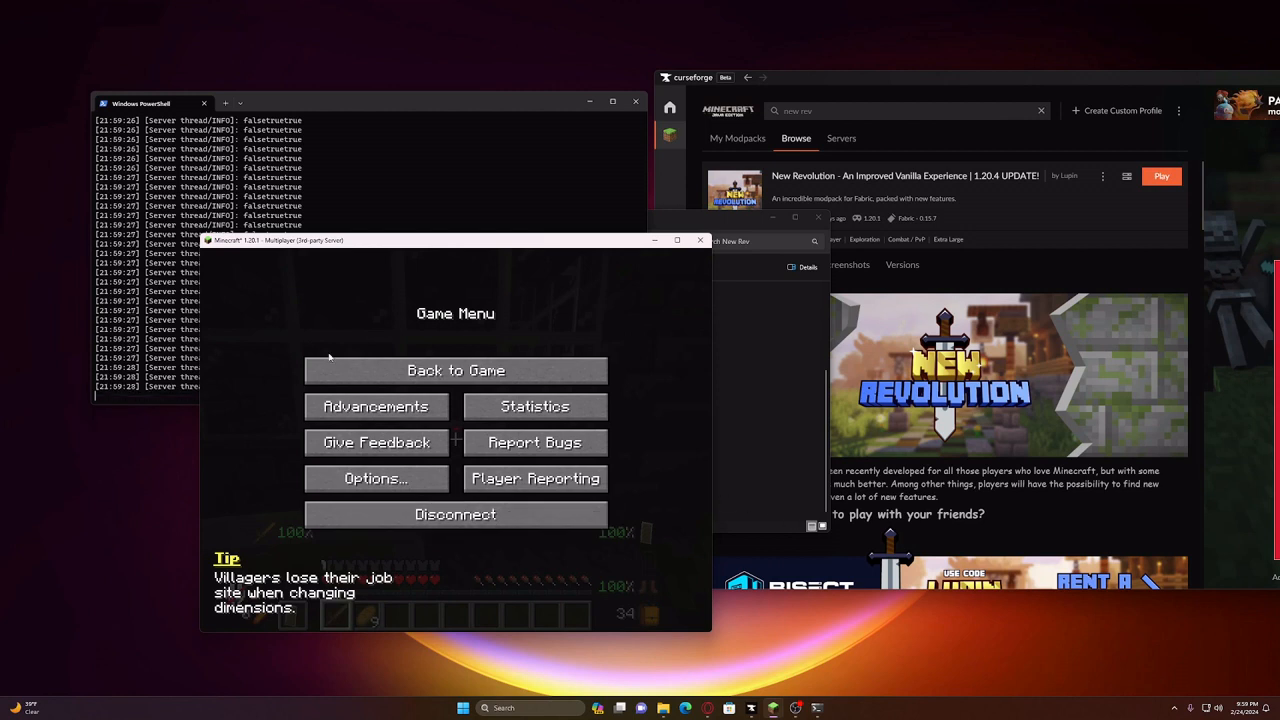